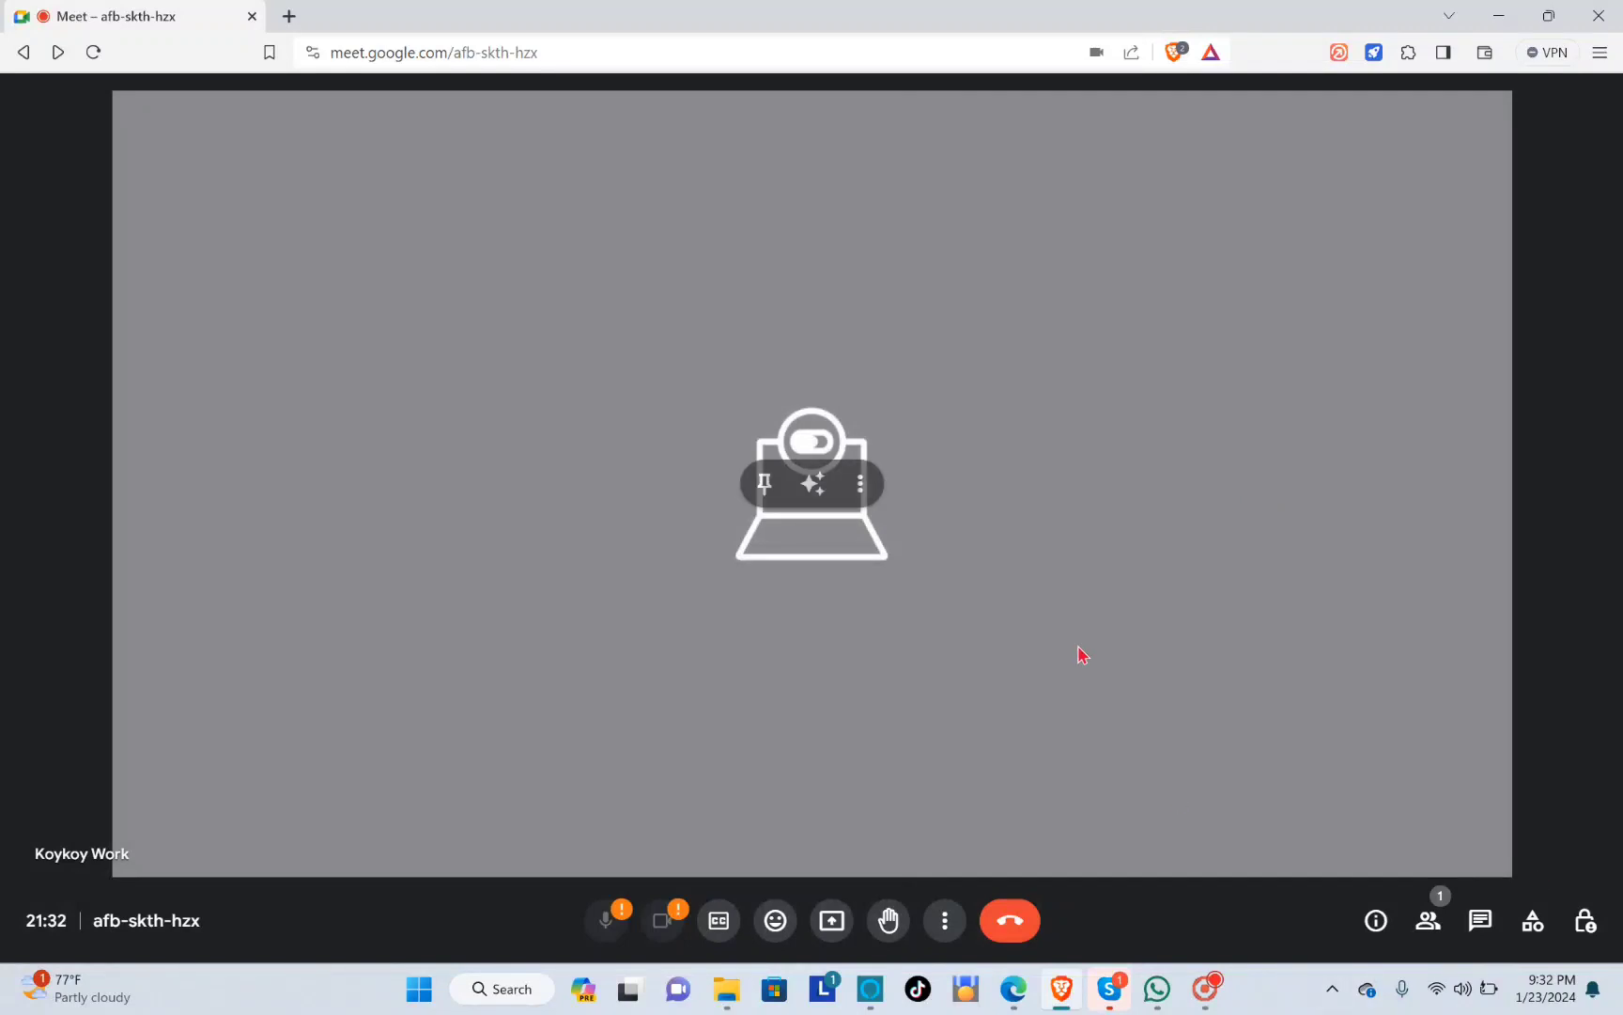
mouse_move(1081, 654)
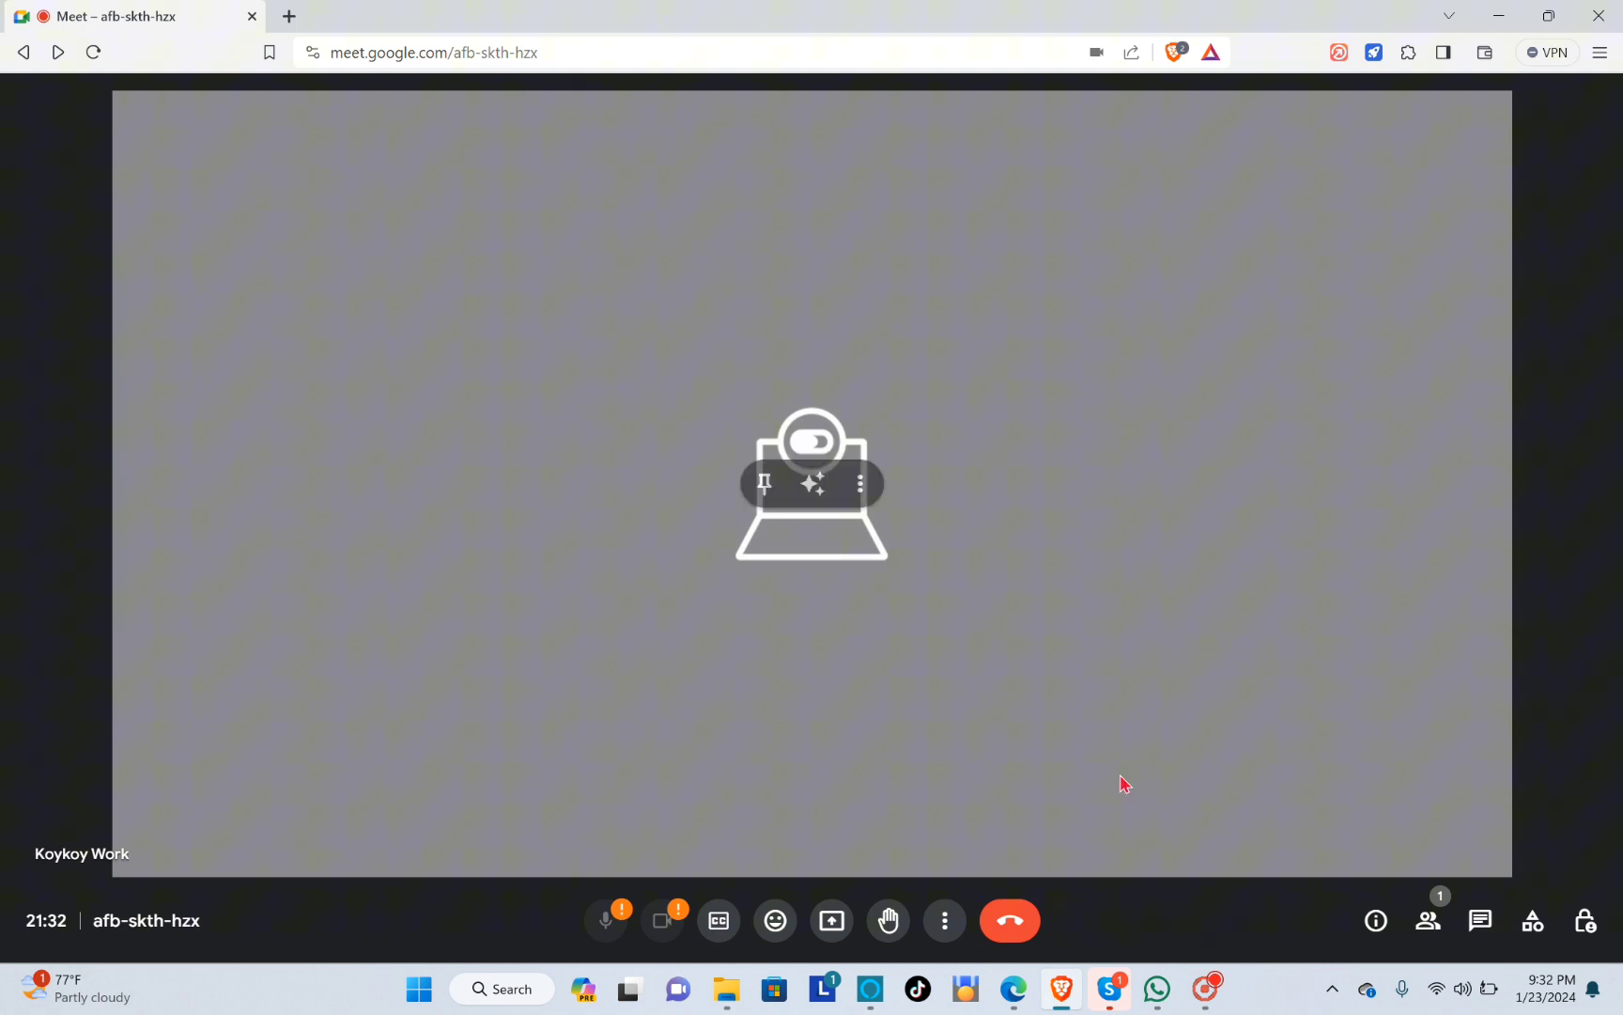
mouse_move(1155, 739)
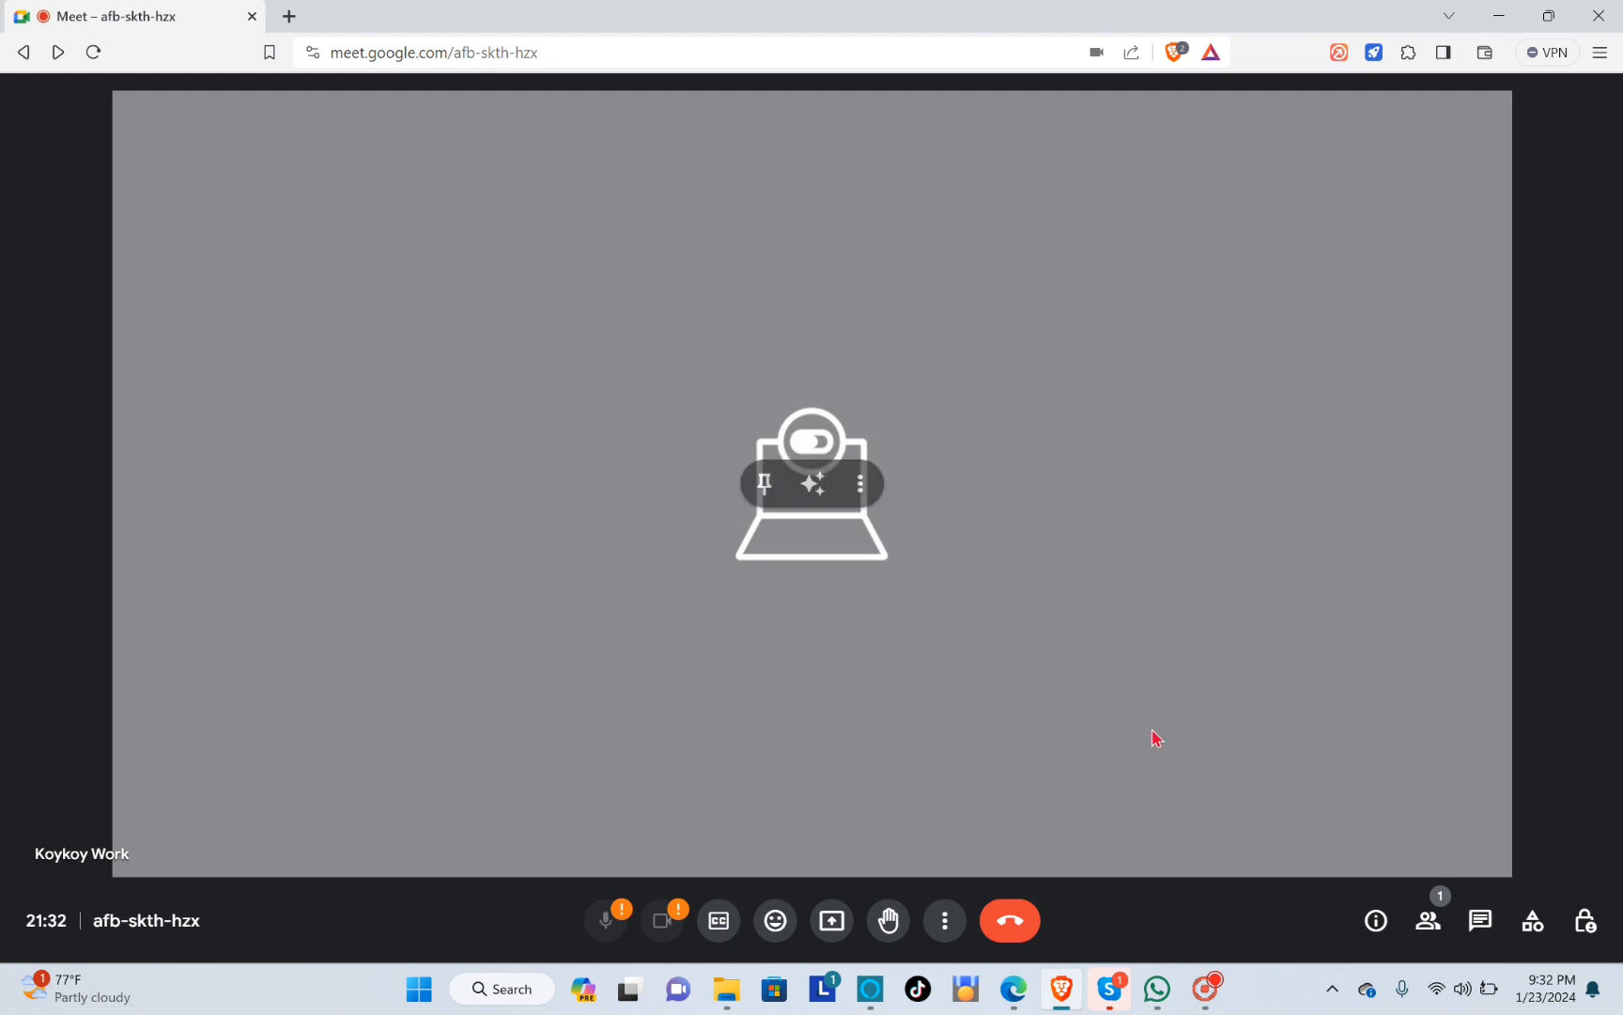
mouse_move(1041, 776)
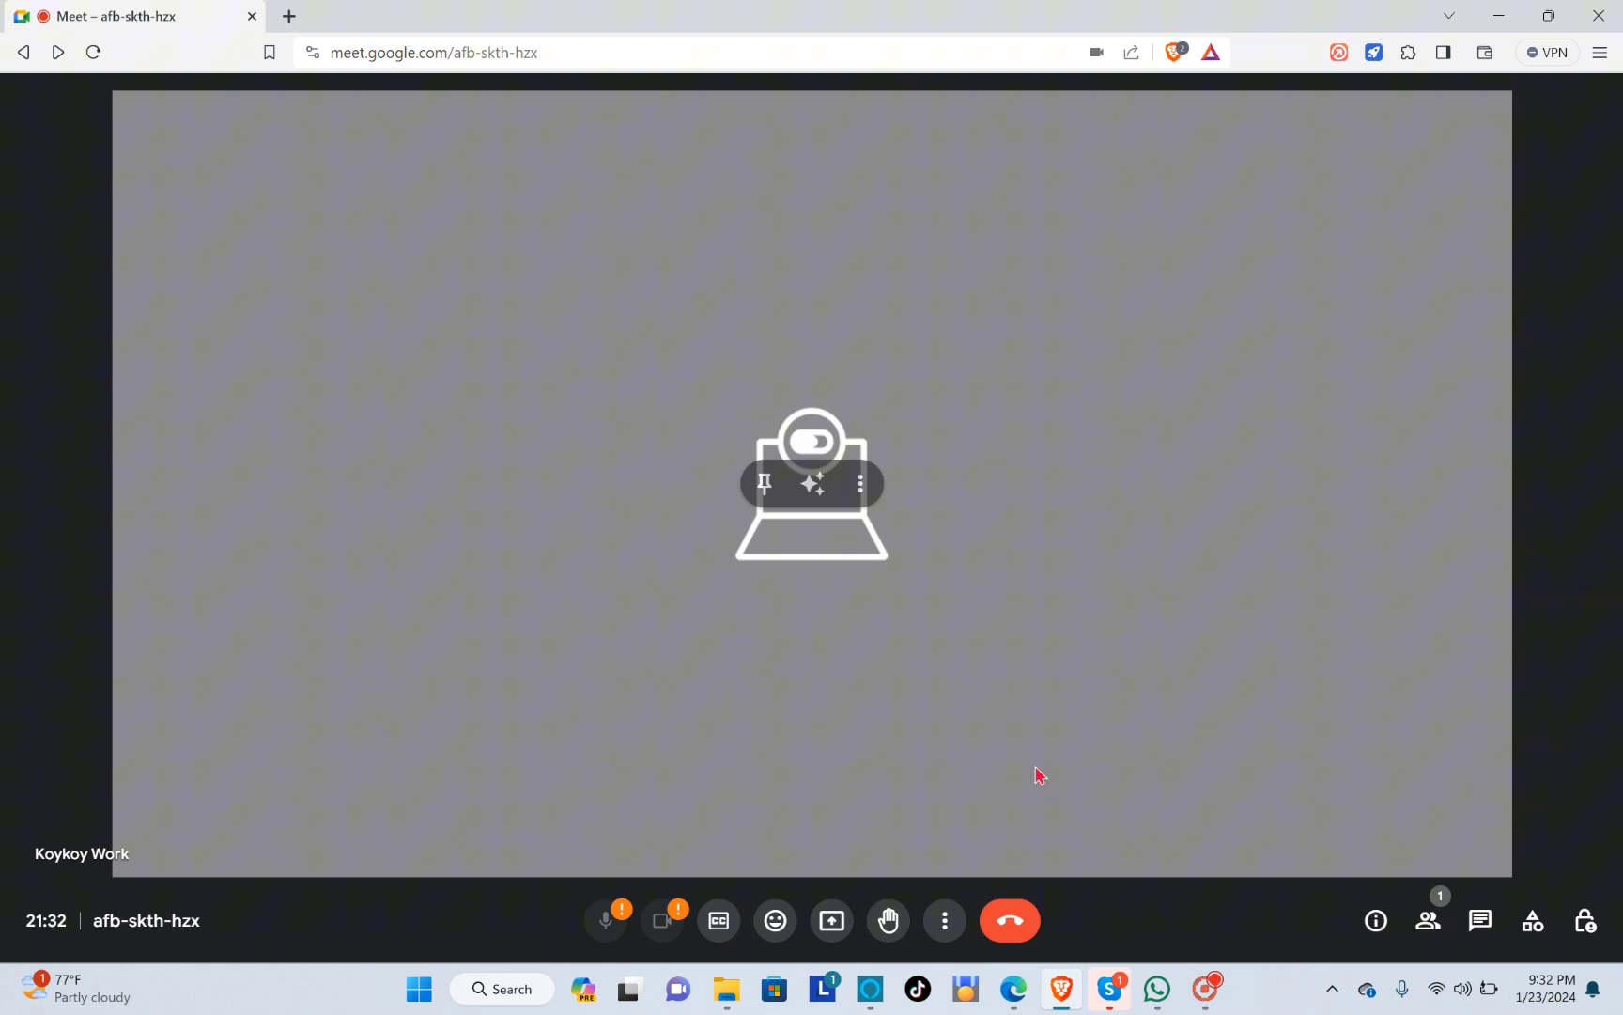
mouse_move(1282, 780)
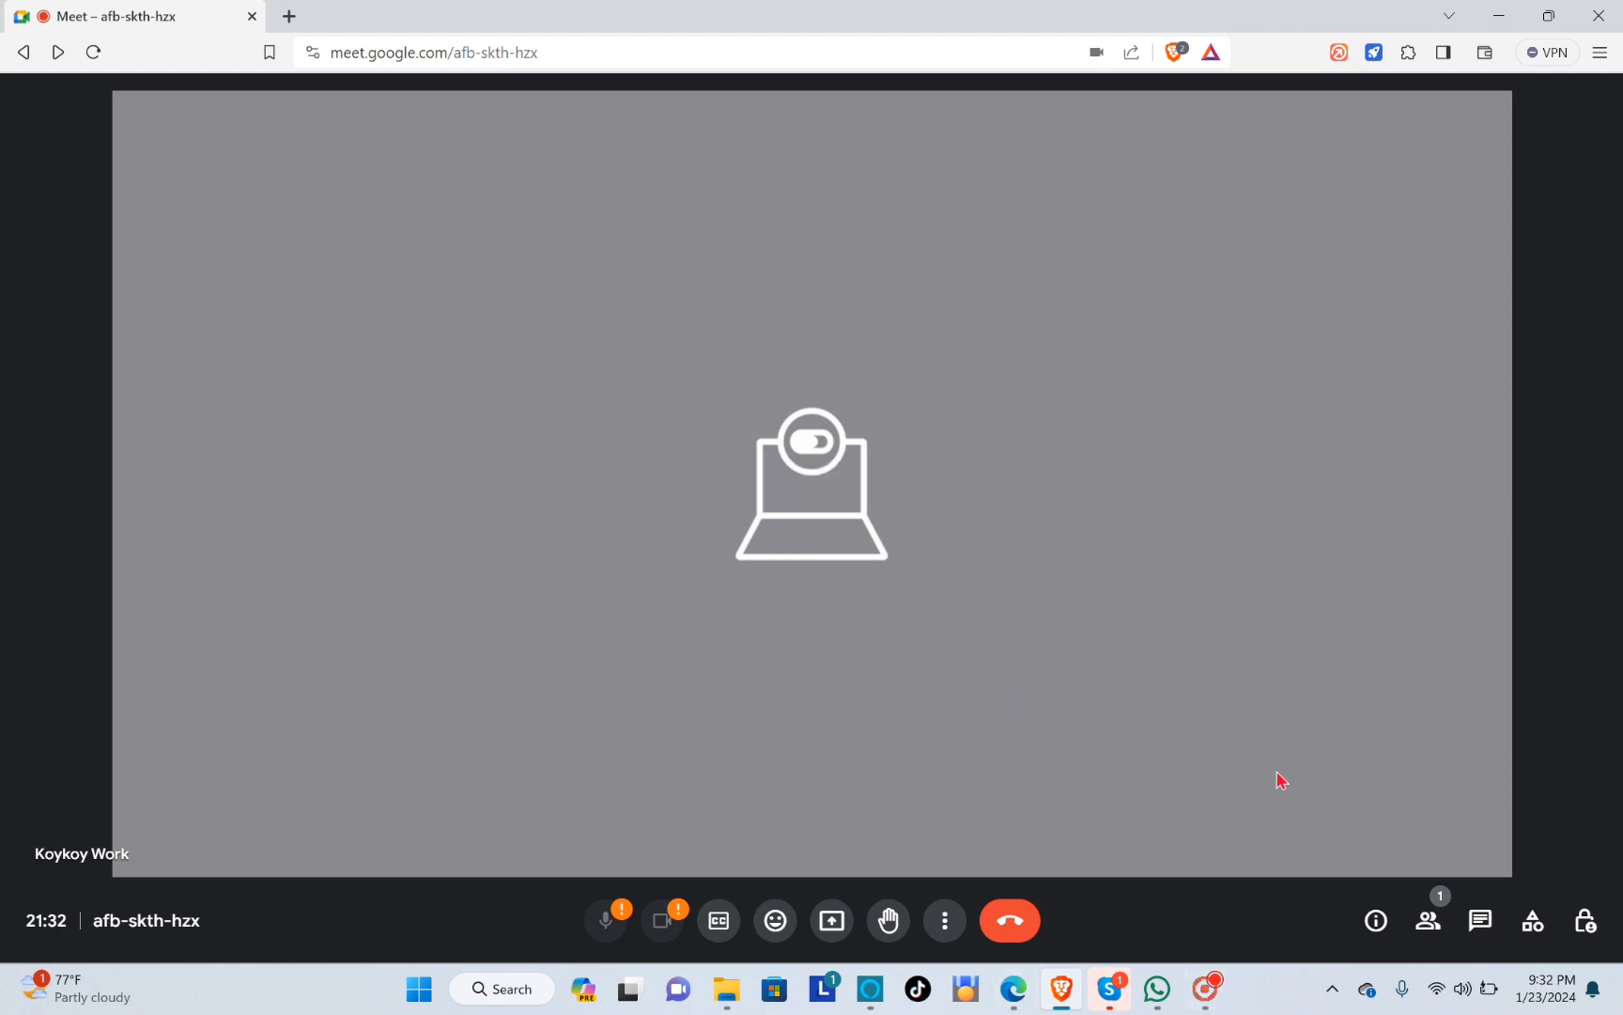
mouse_move(858, 673)
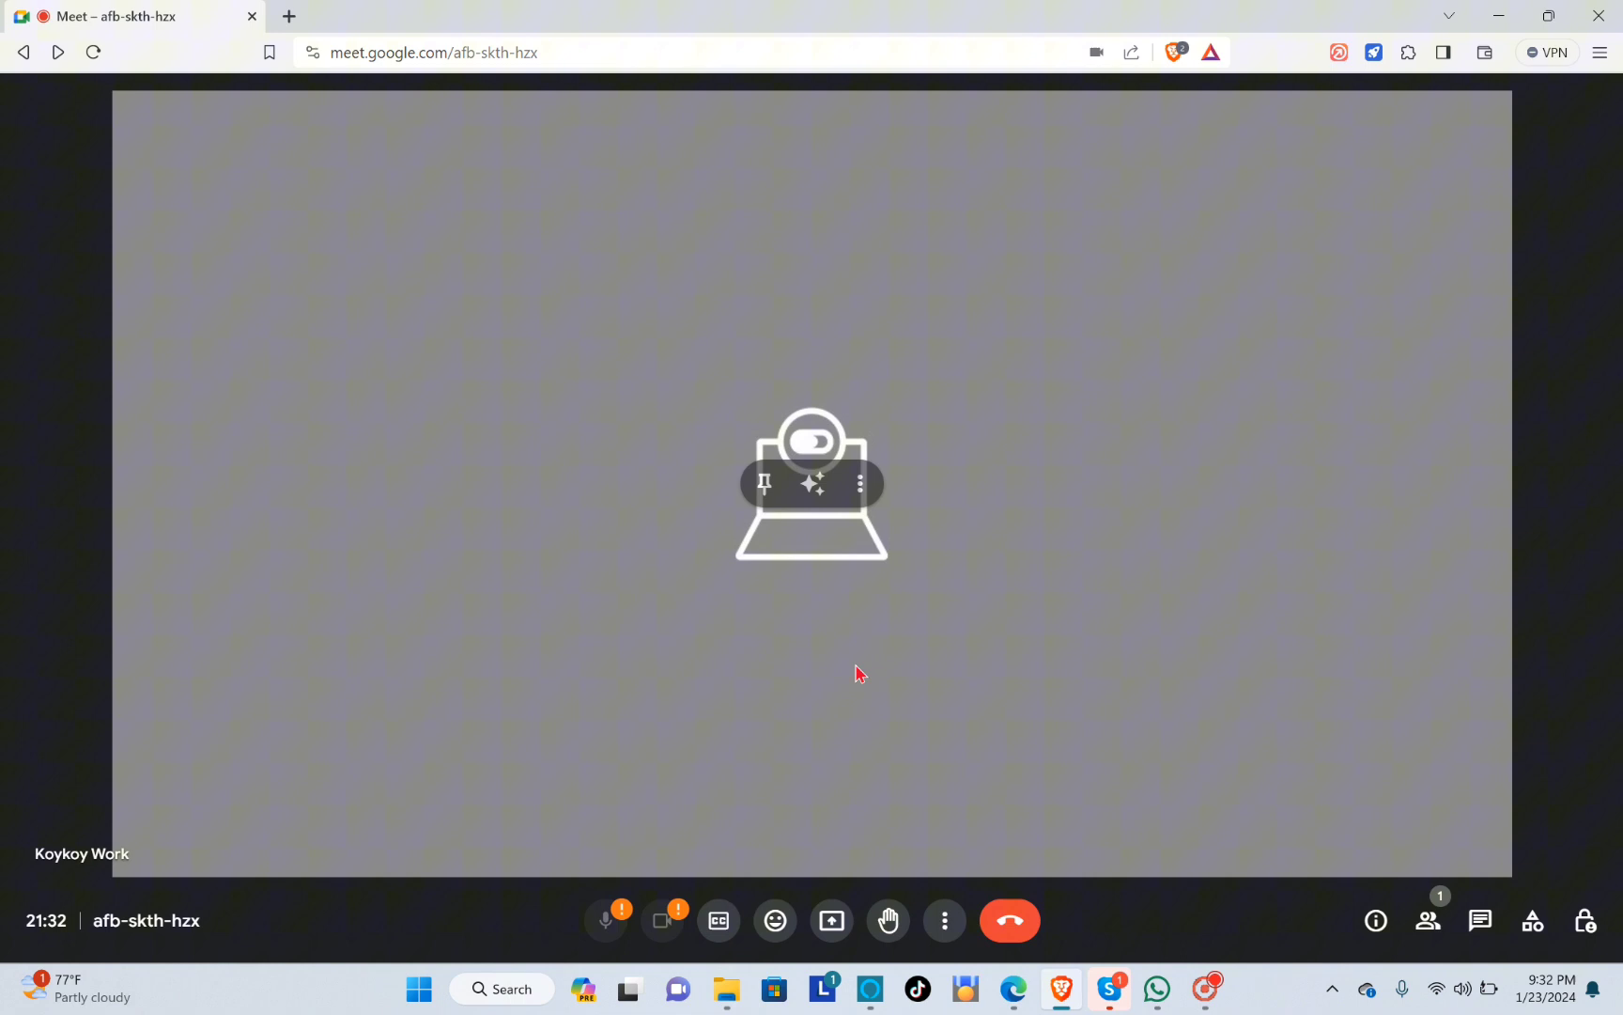
mouse_move(965, 648)
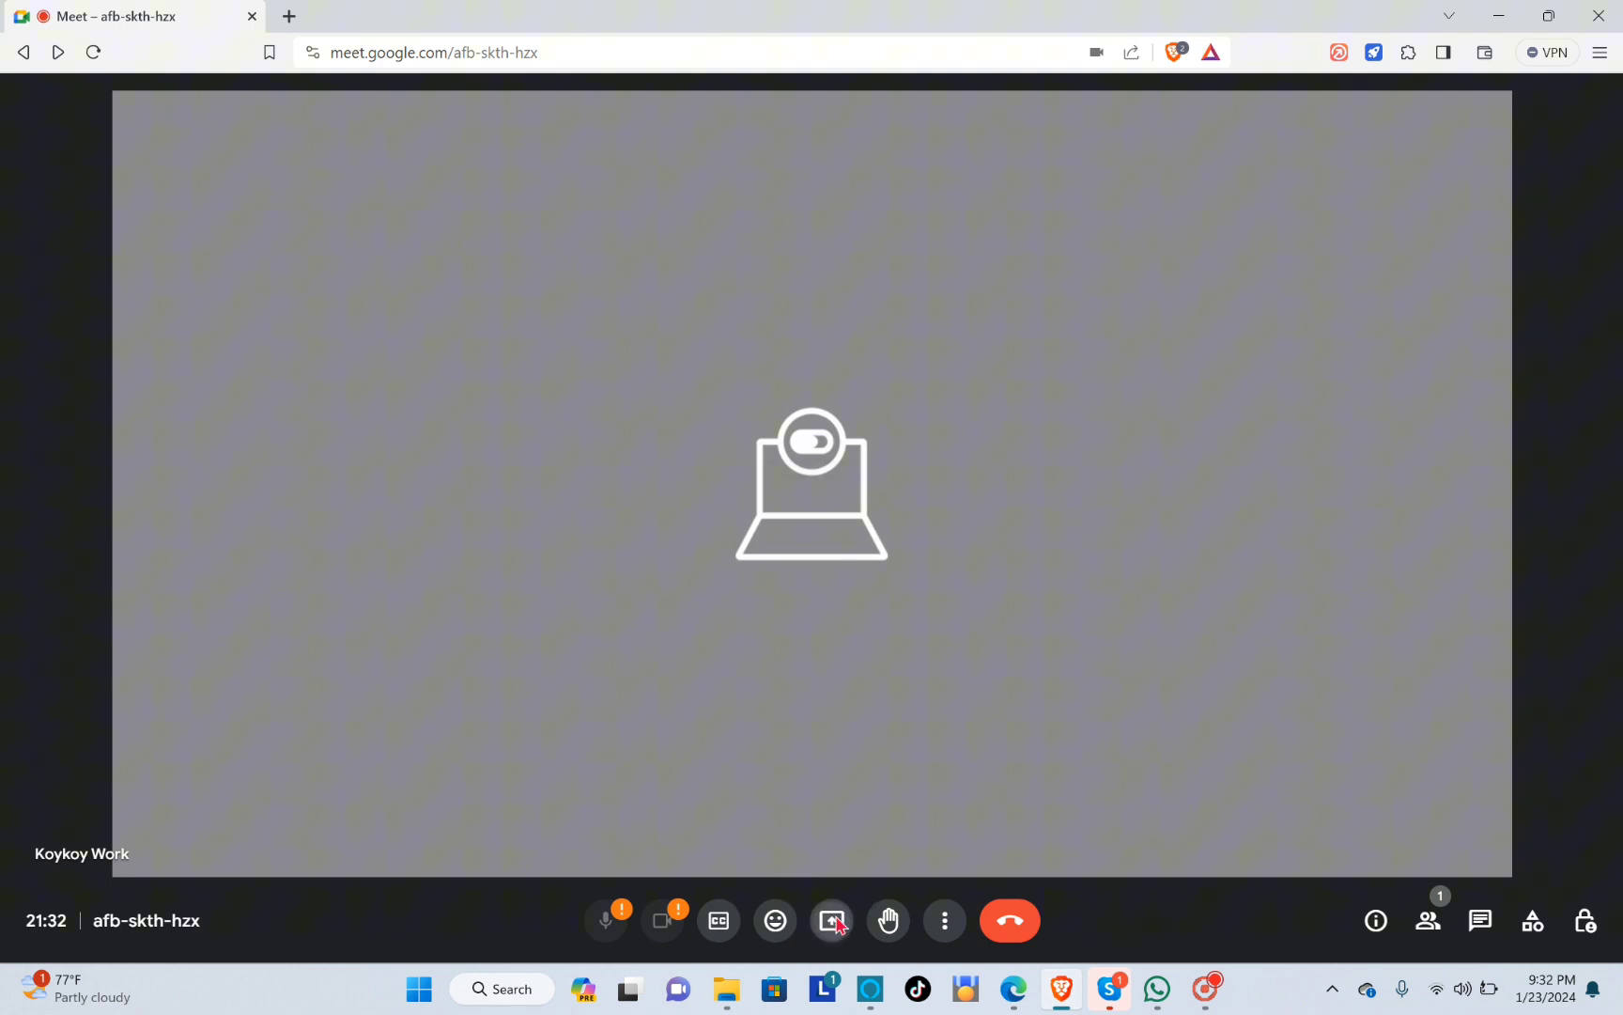
Start Present now and choose the Entire screen thumbnail in the share picker
click(831, 921)
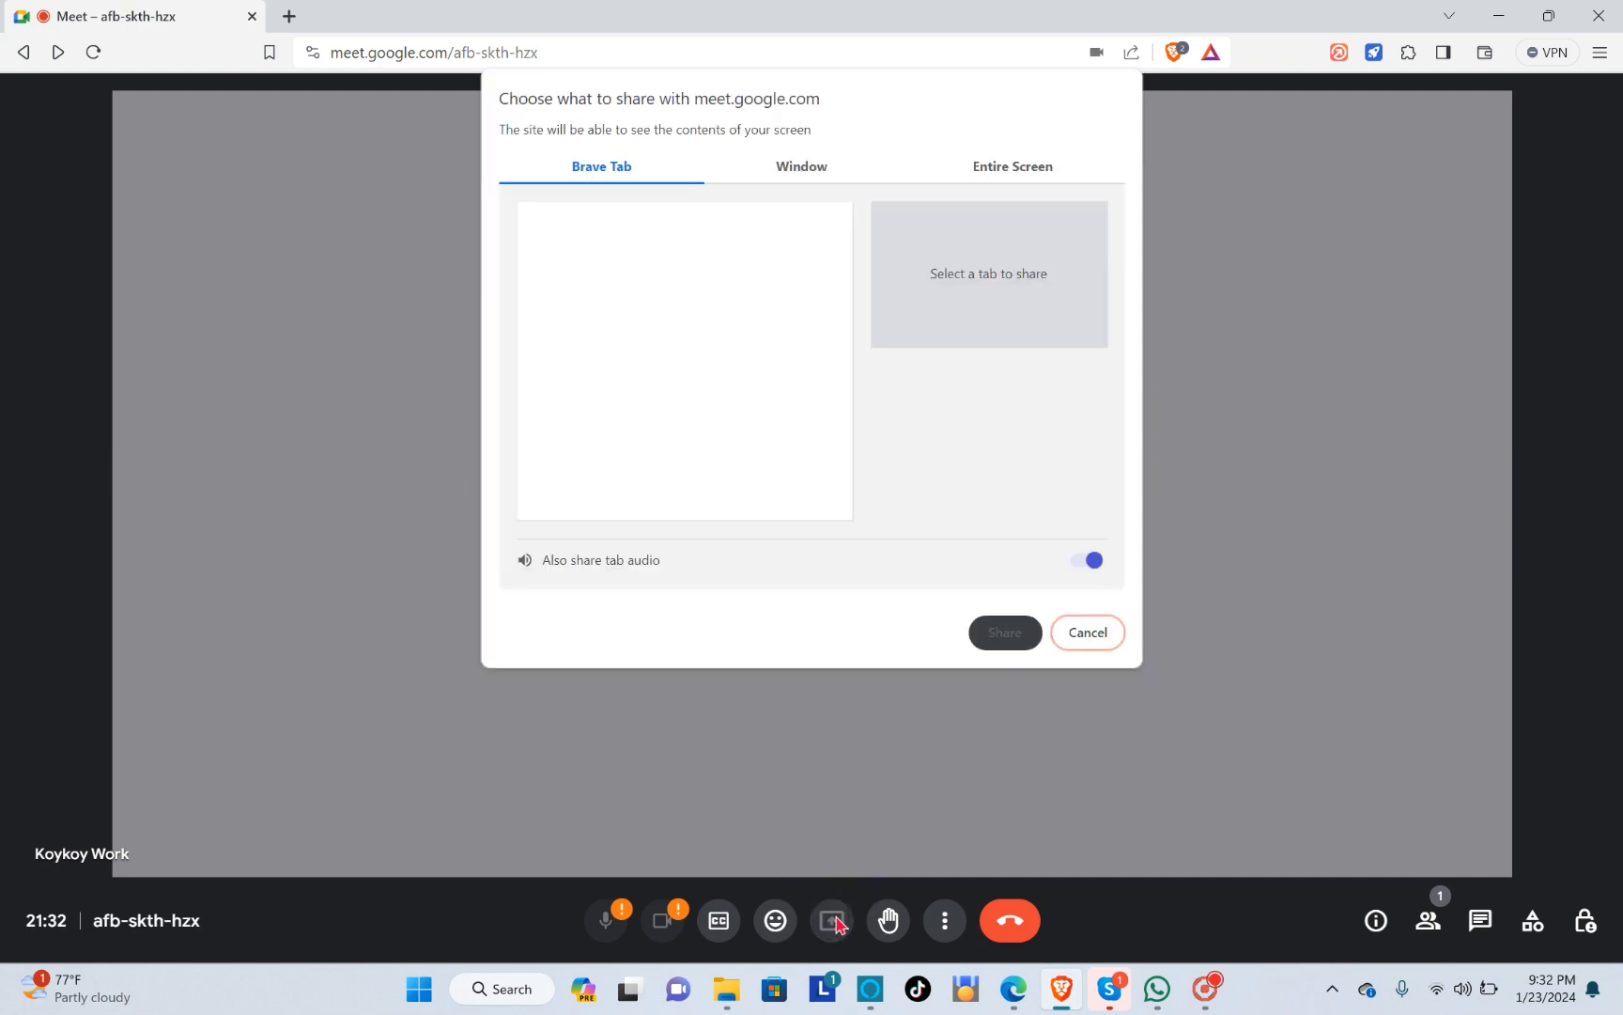
mouse_move(814, 206)
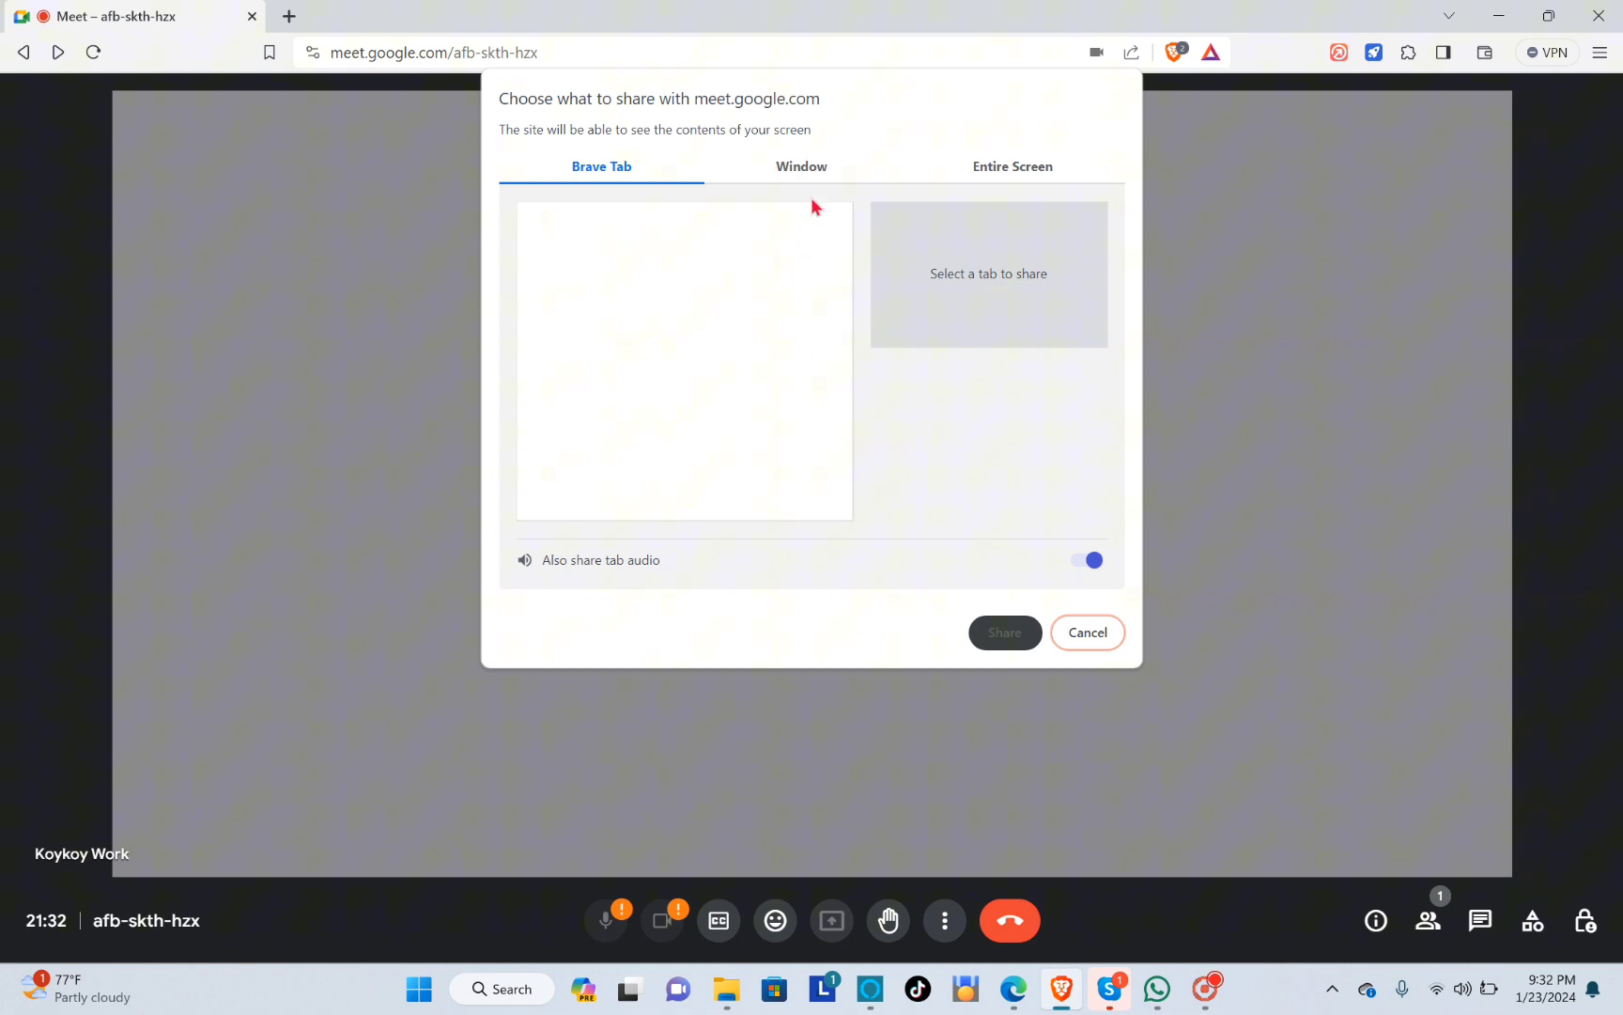
click(1011, 167)
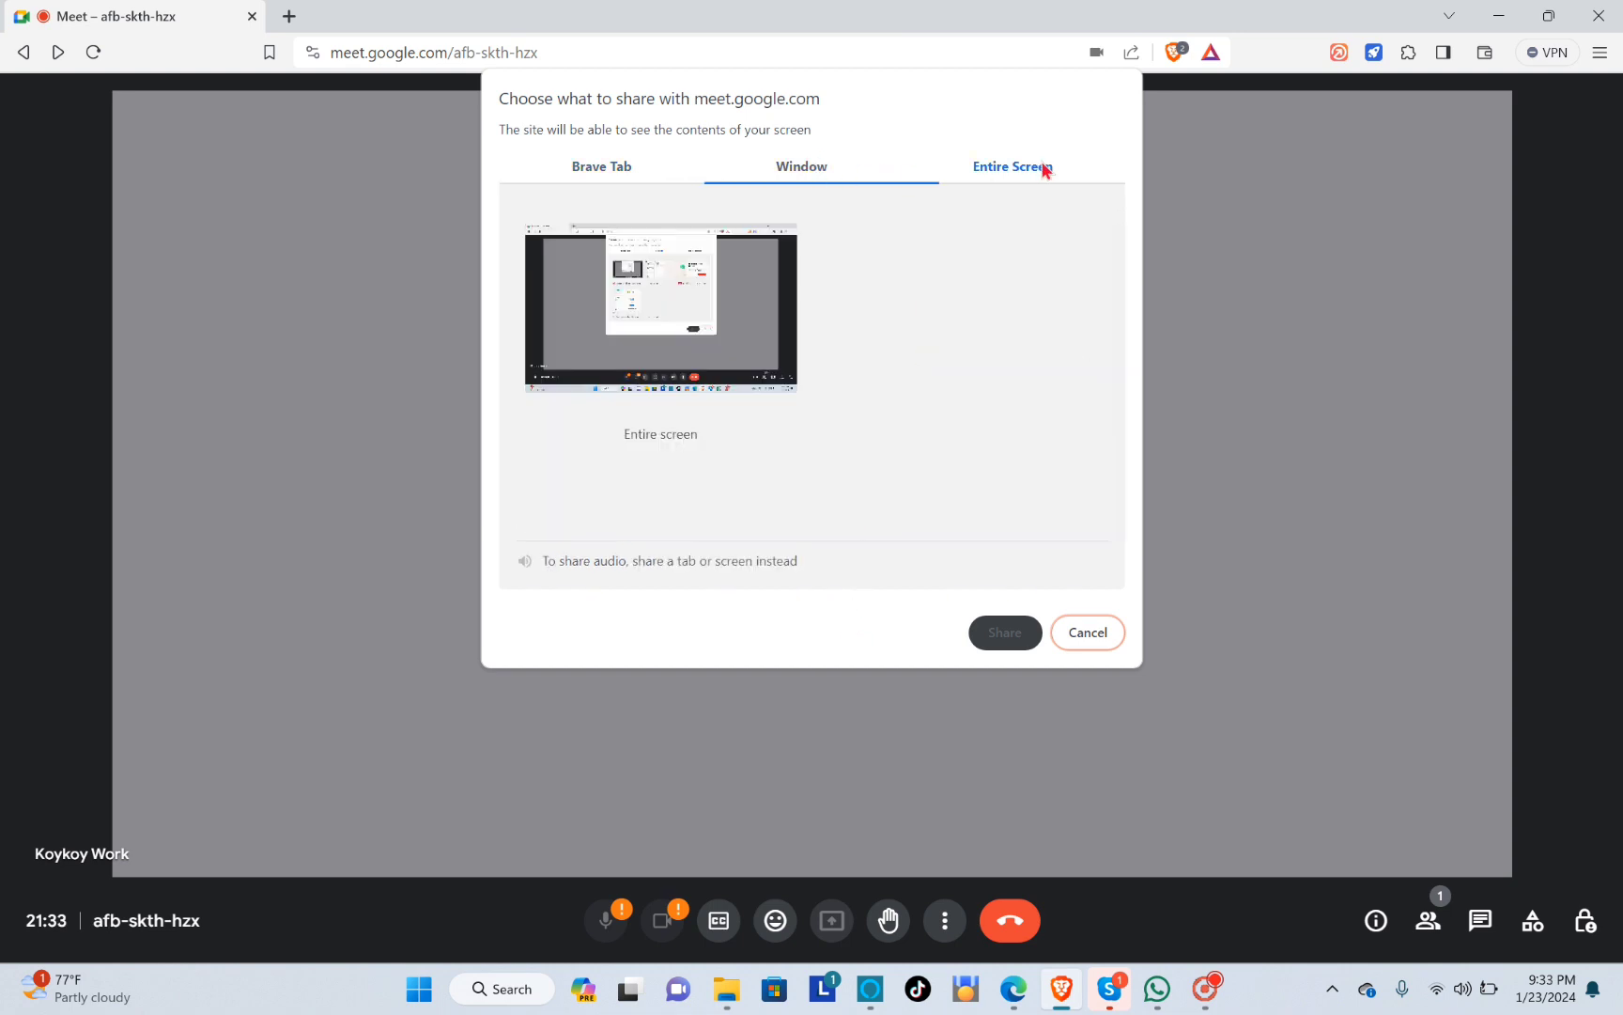
click(601, 167)
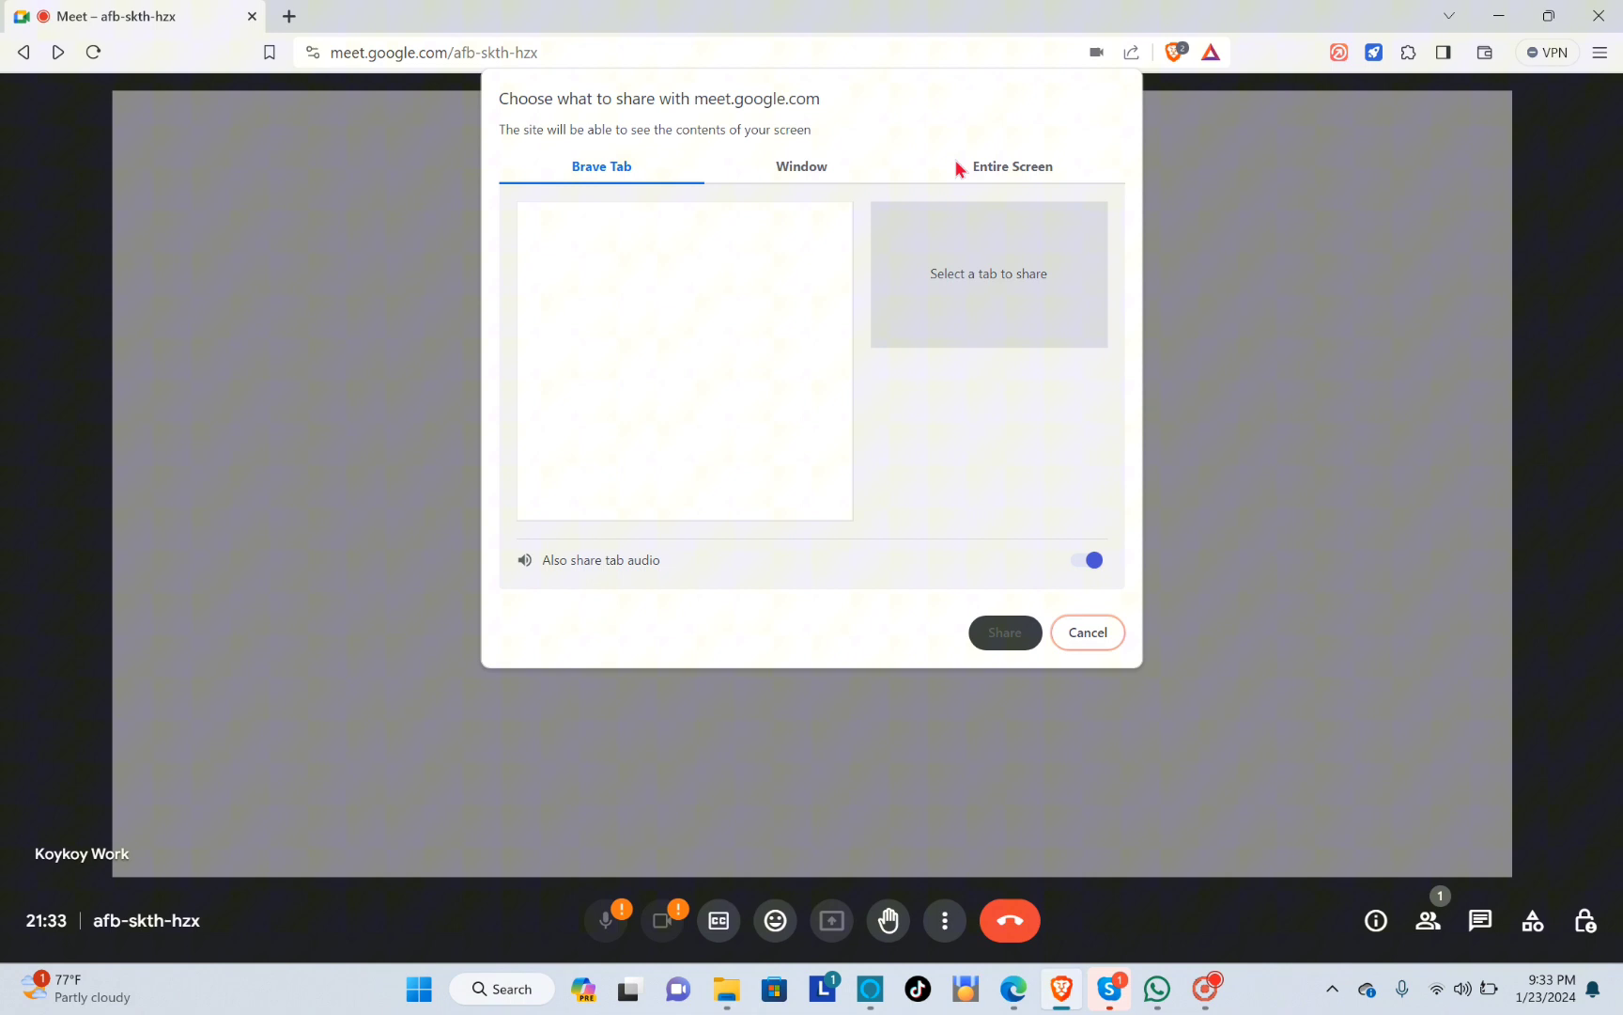
mouse_move(985, 171)
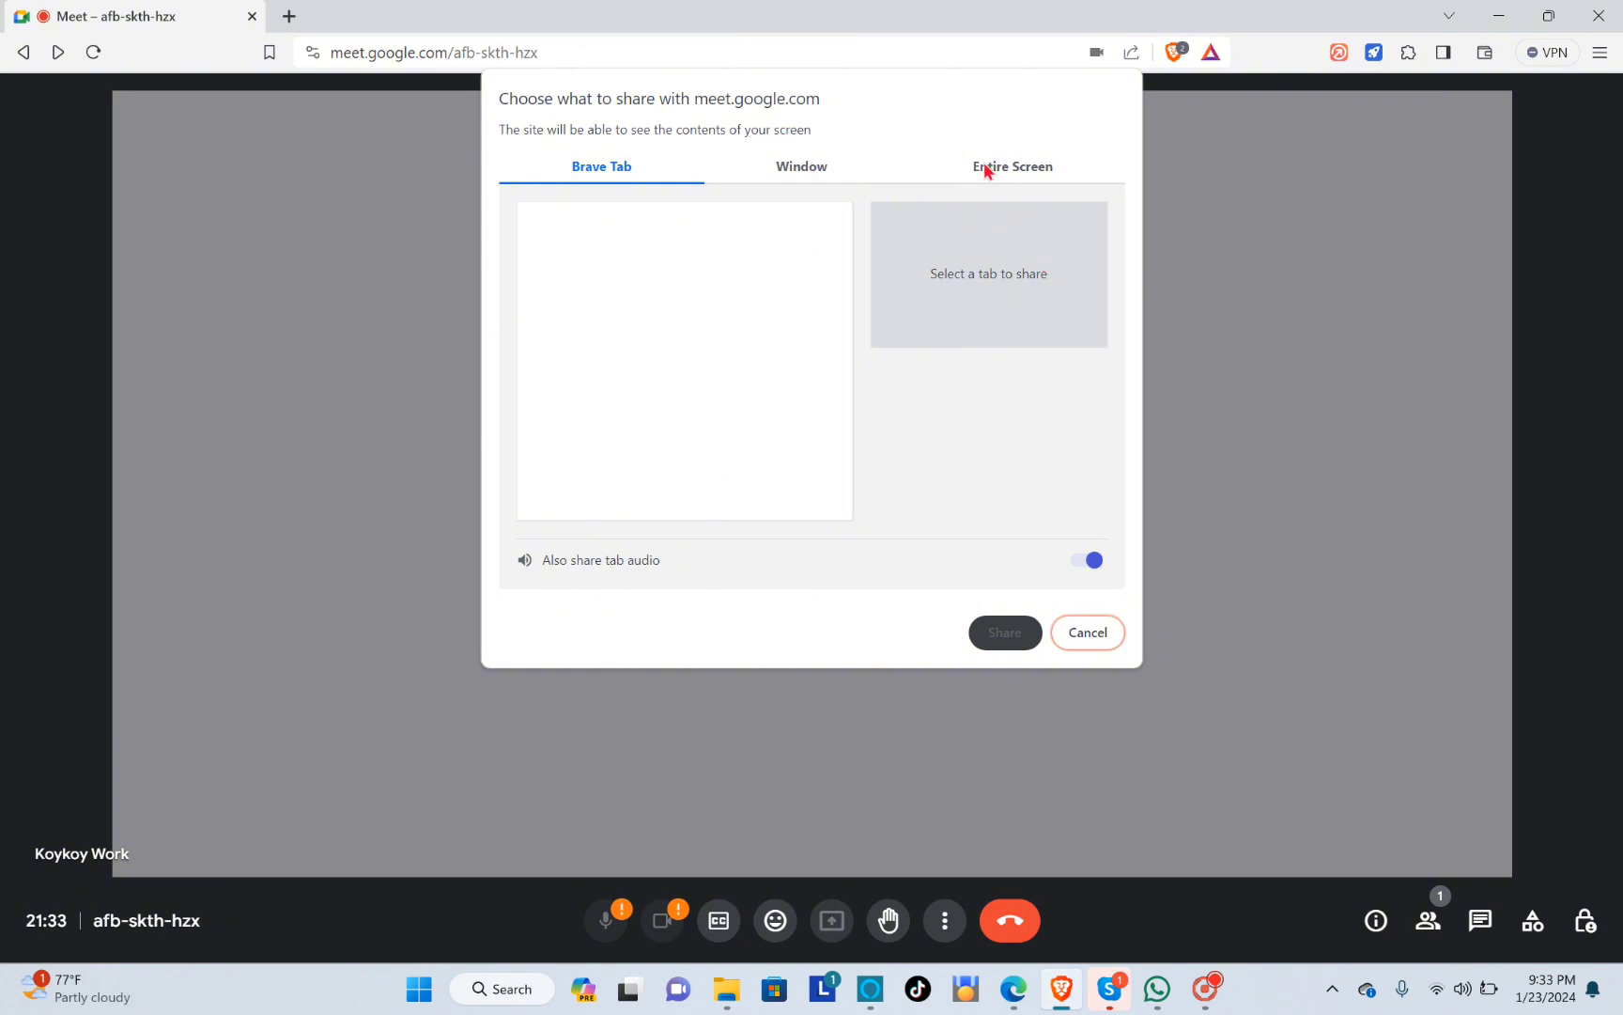
click(1011, 167)
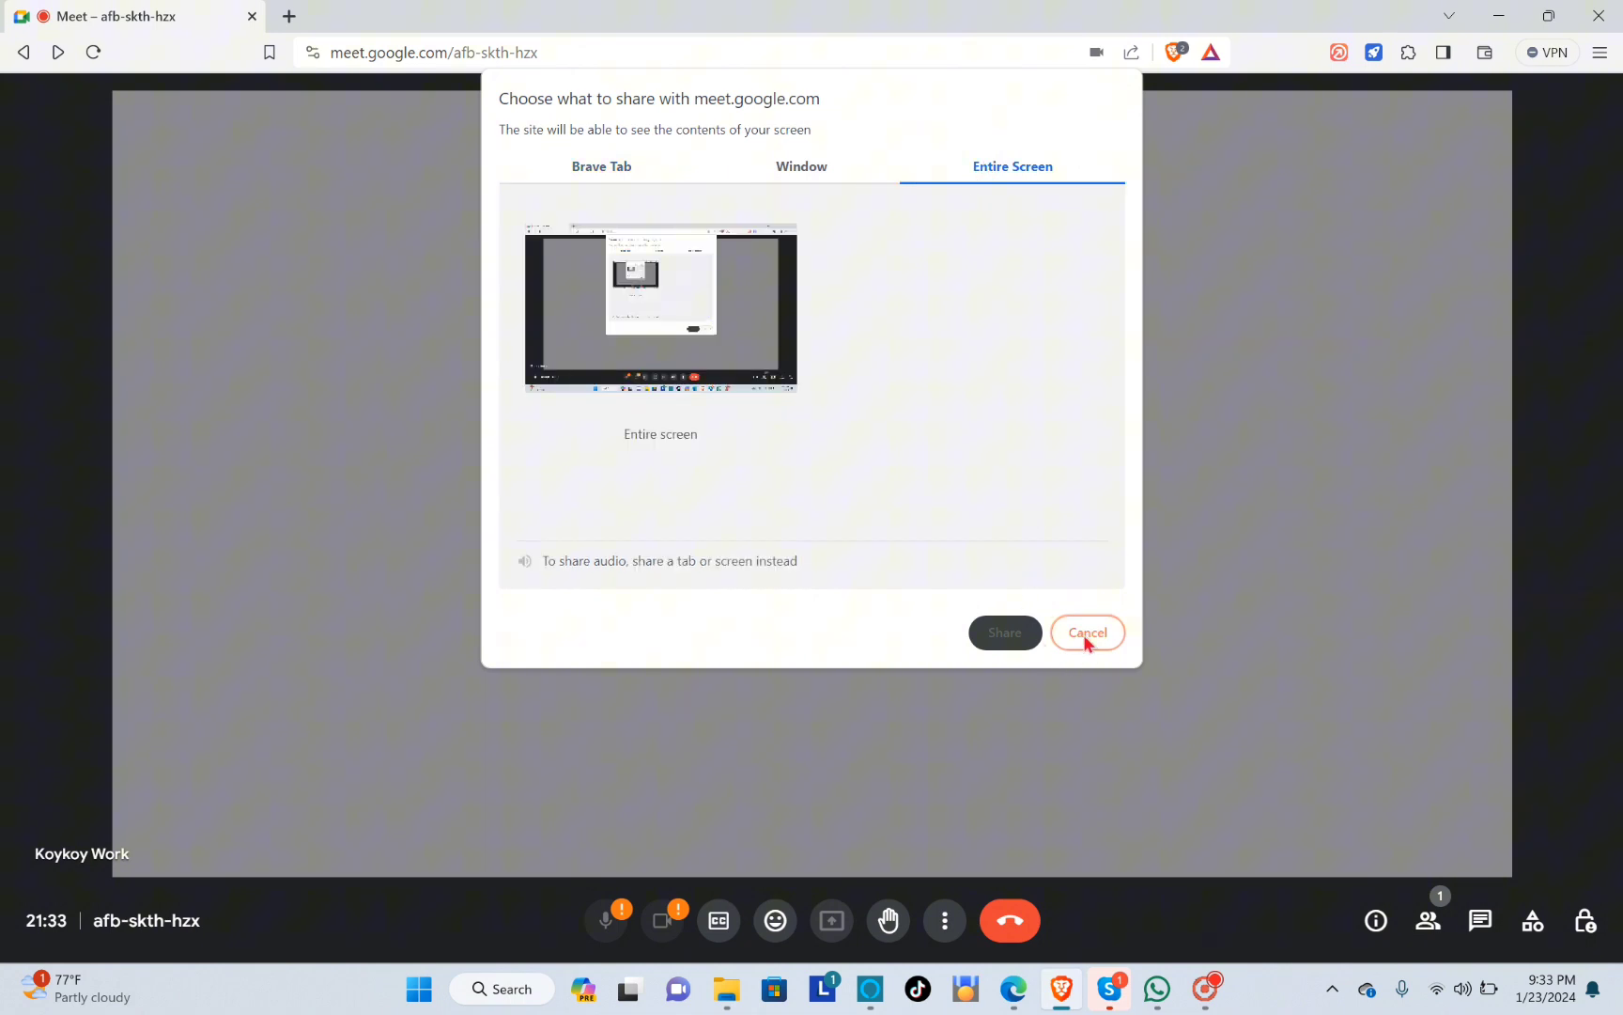
click(660, 310)
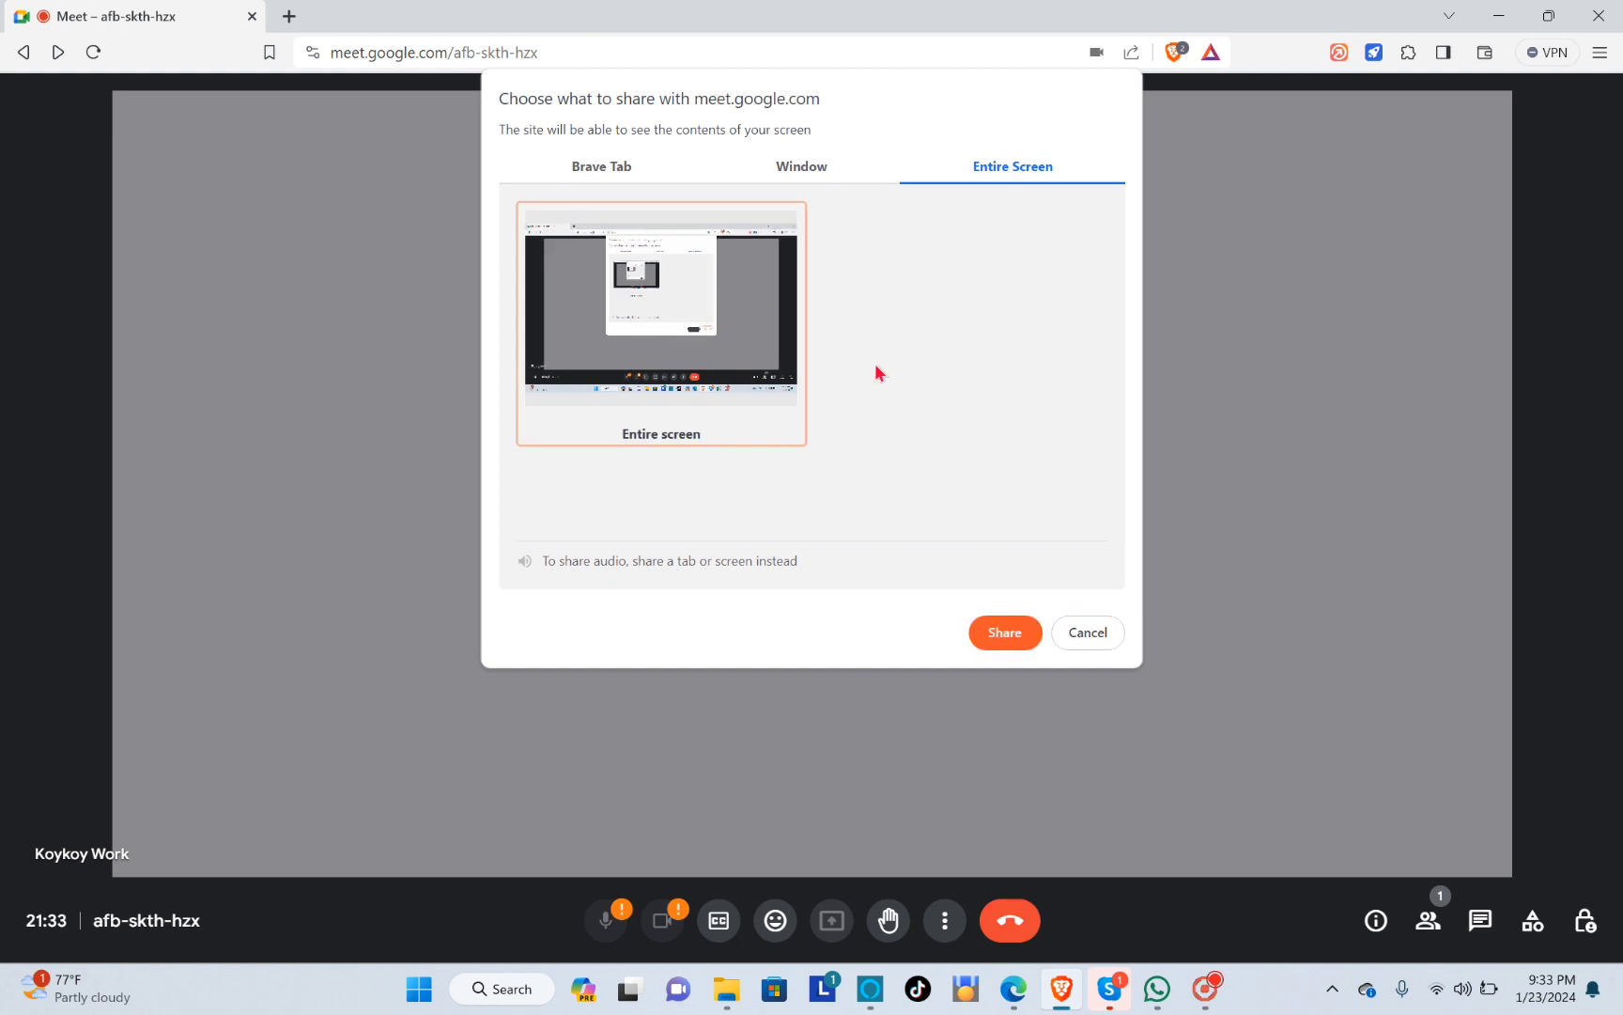
Confirm Share to begin presenting the entire screen to the call
click(1002, 633)
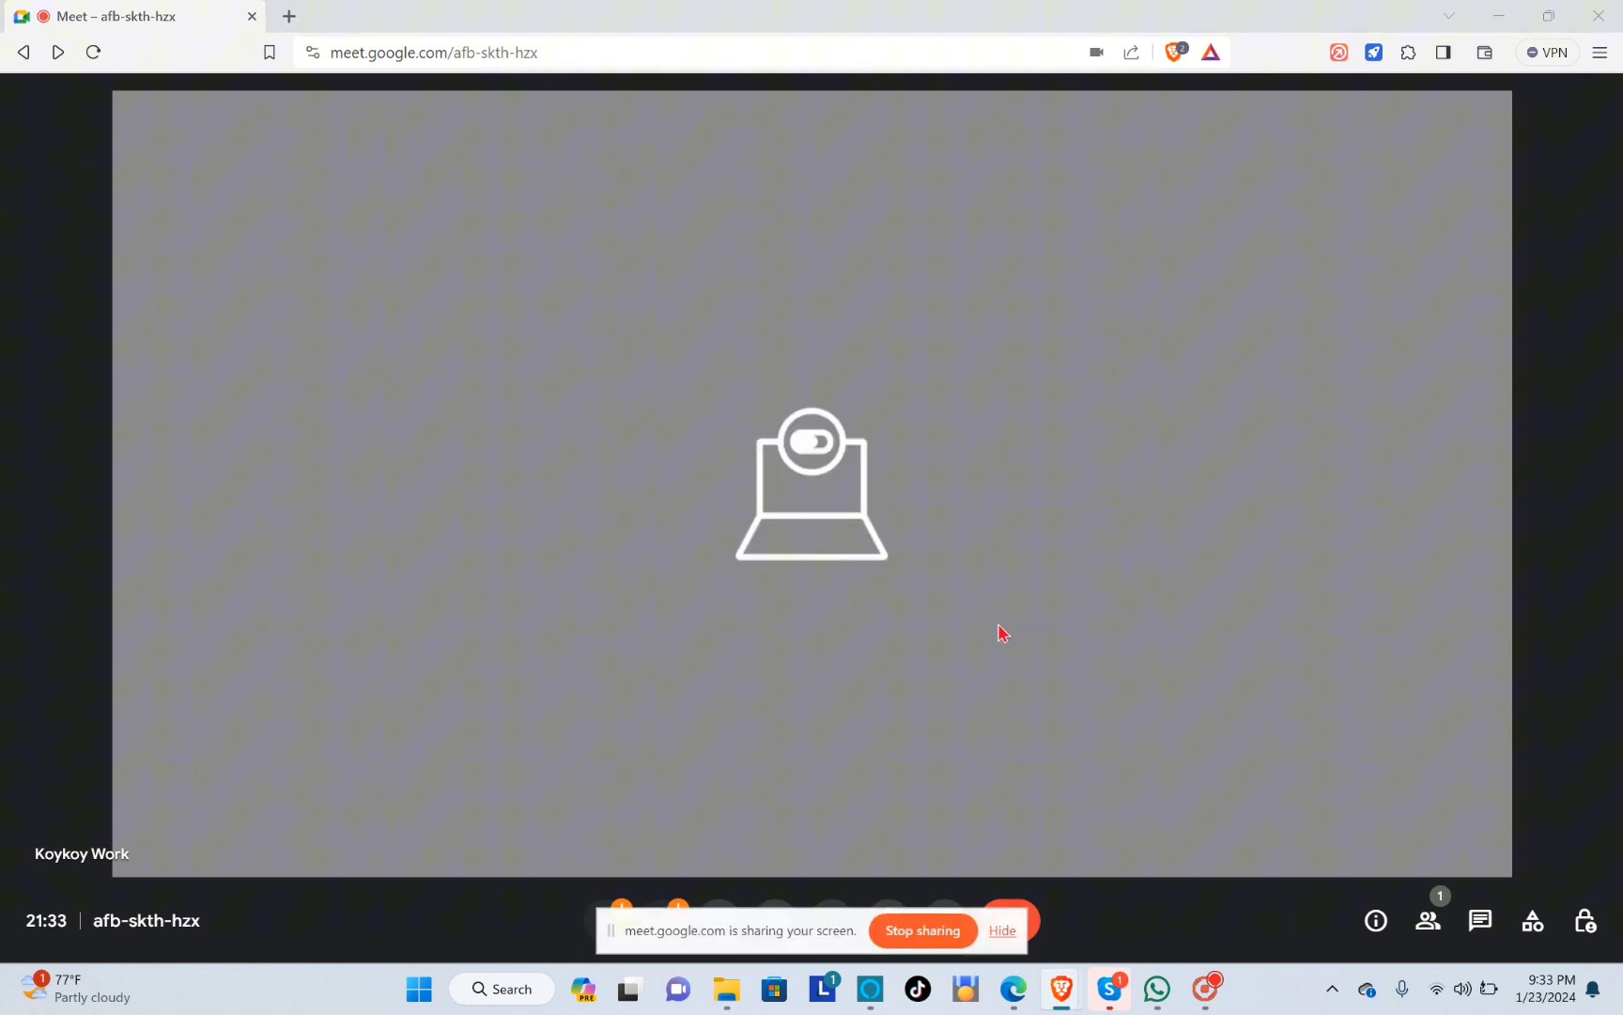
mouse_move(658, 846)
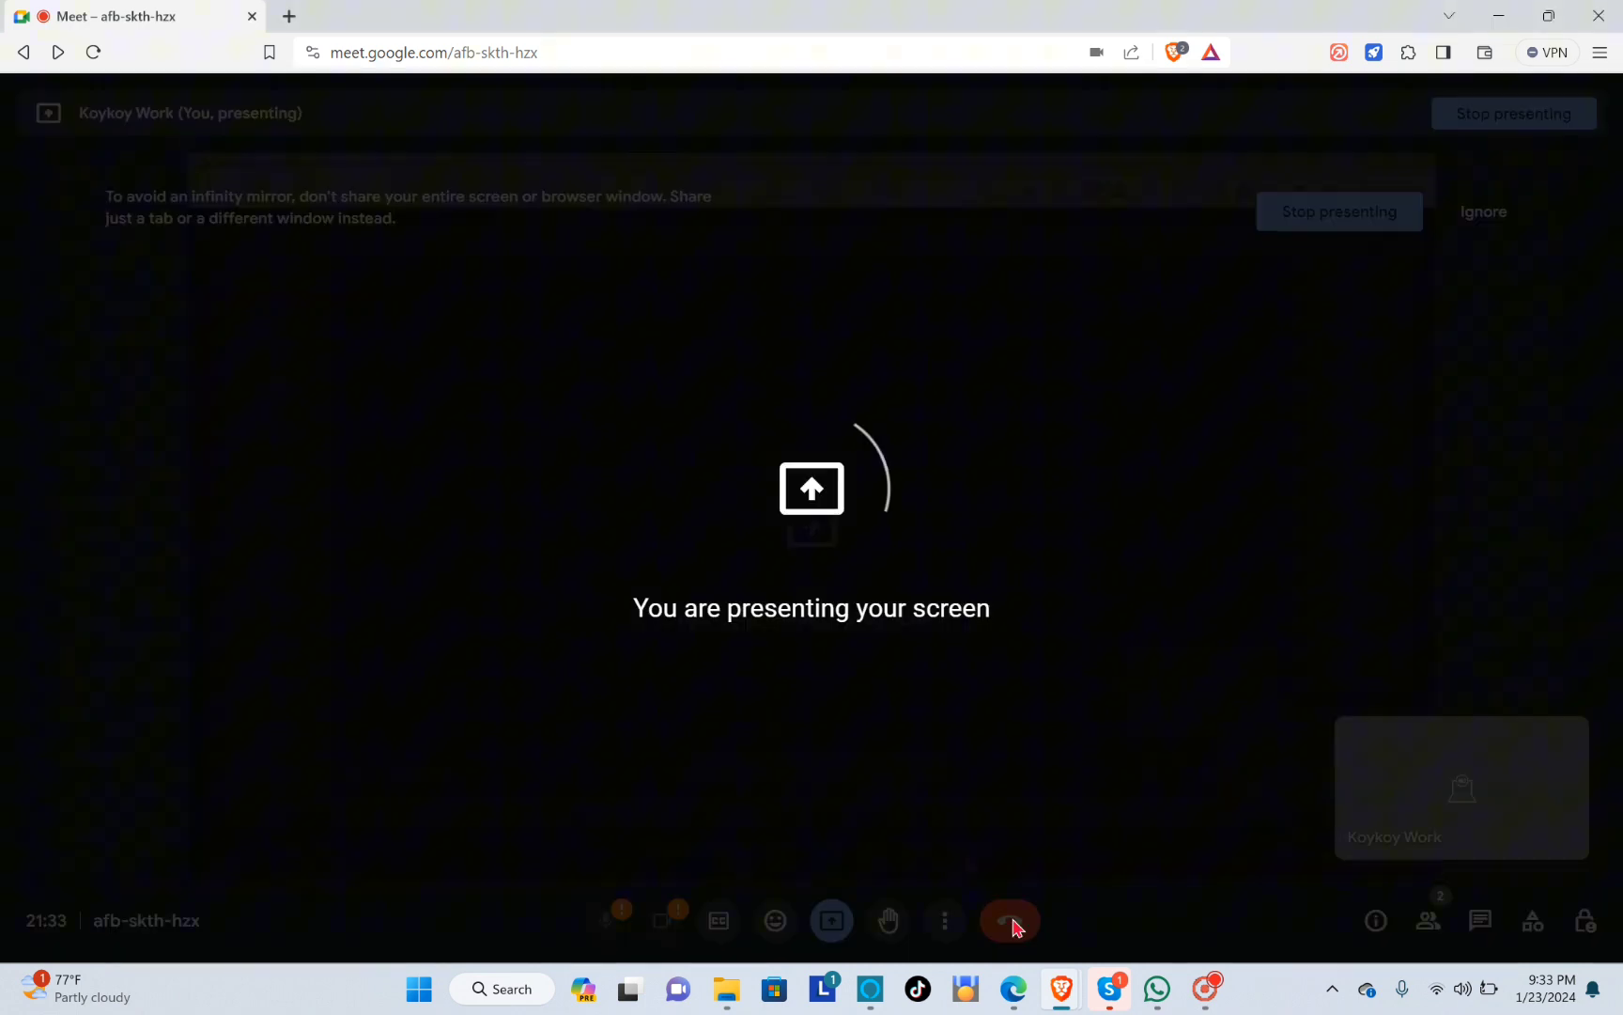
mouse_move(760, 795)
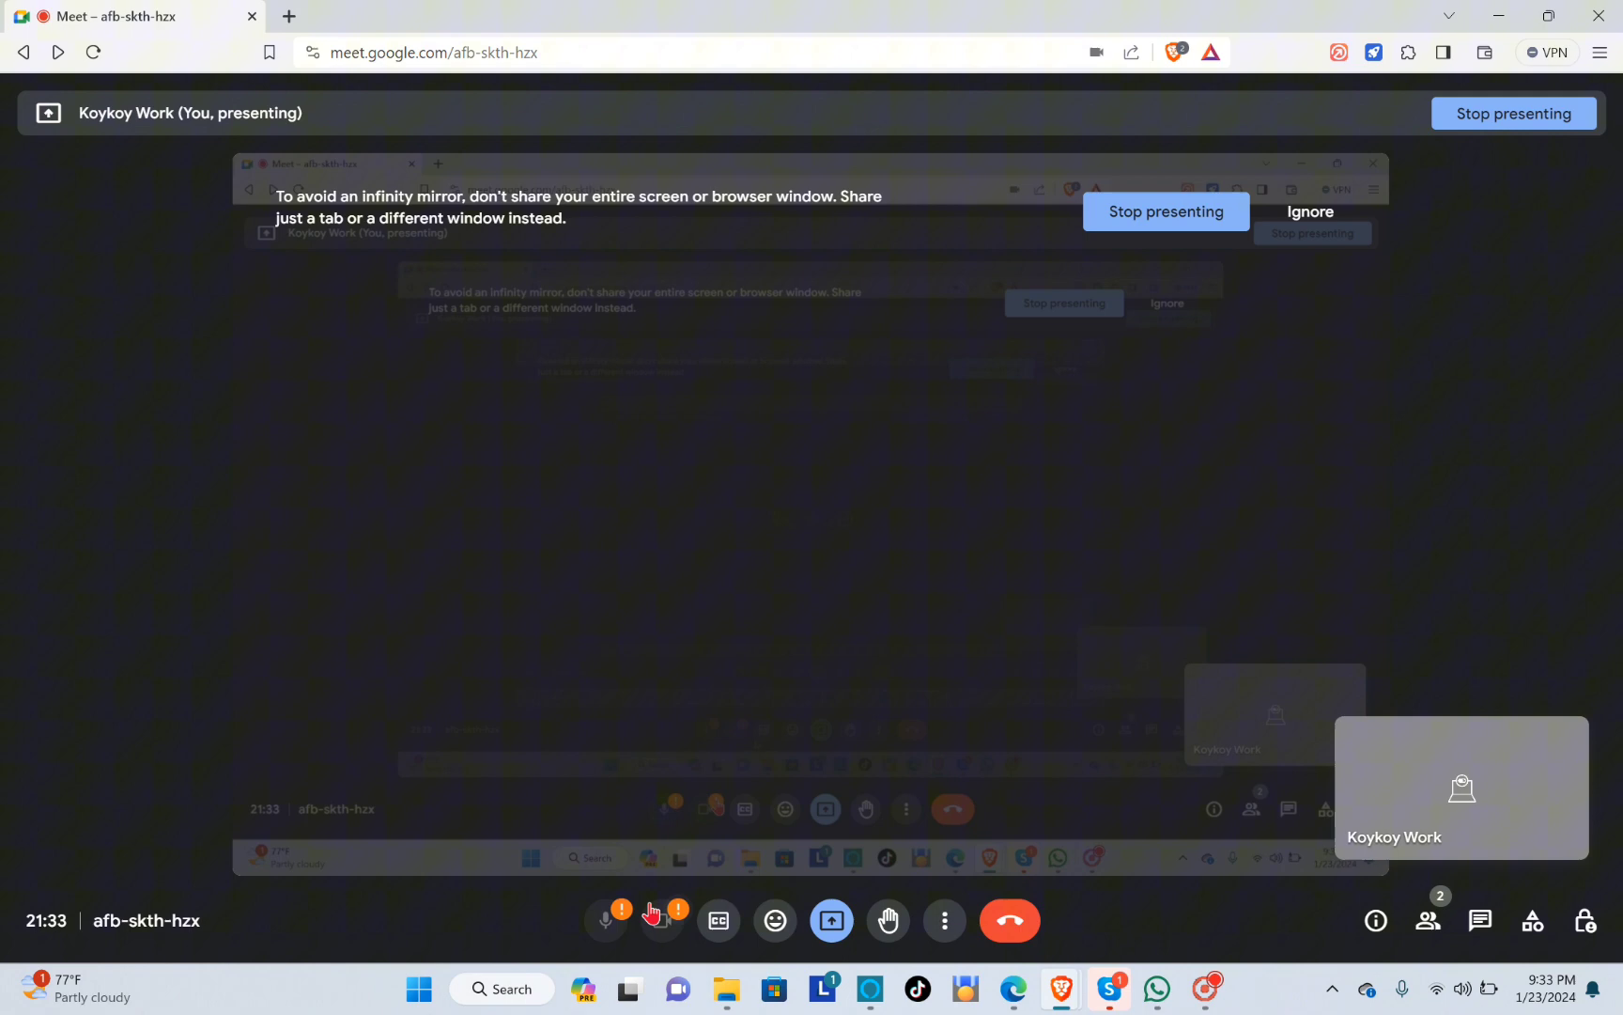
mouse_move(661, 918)
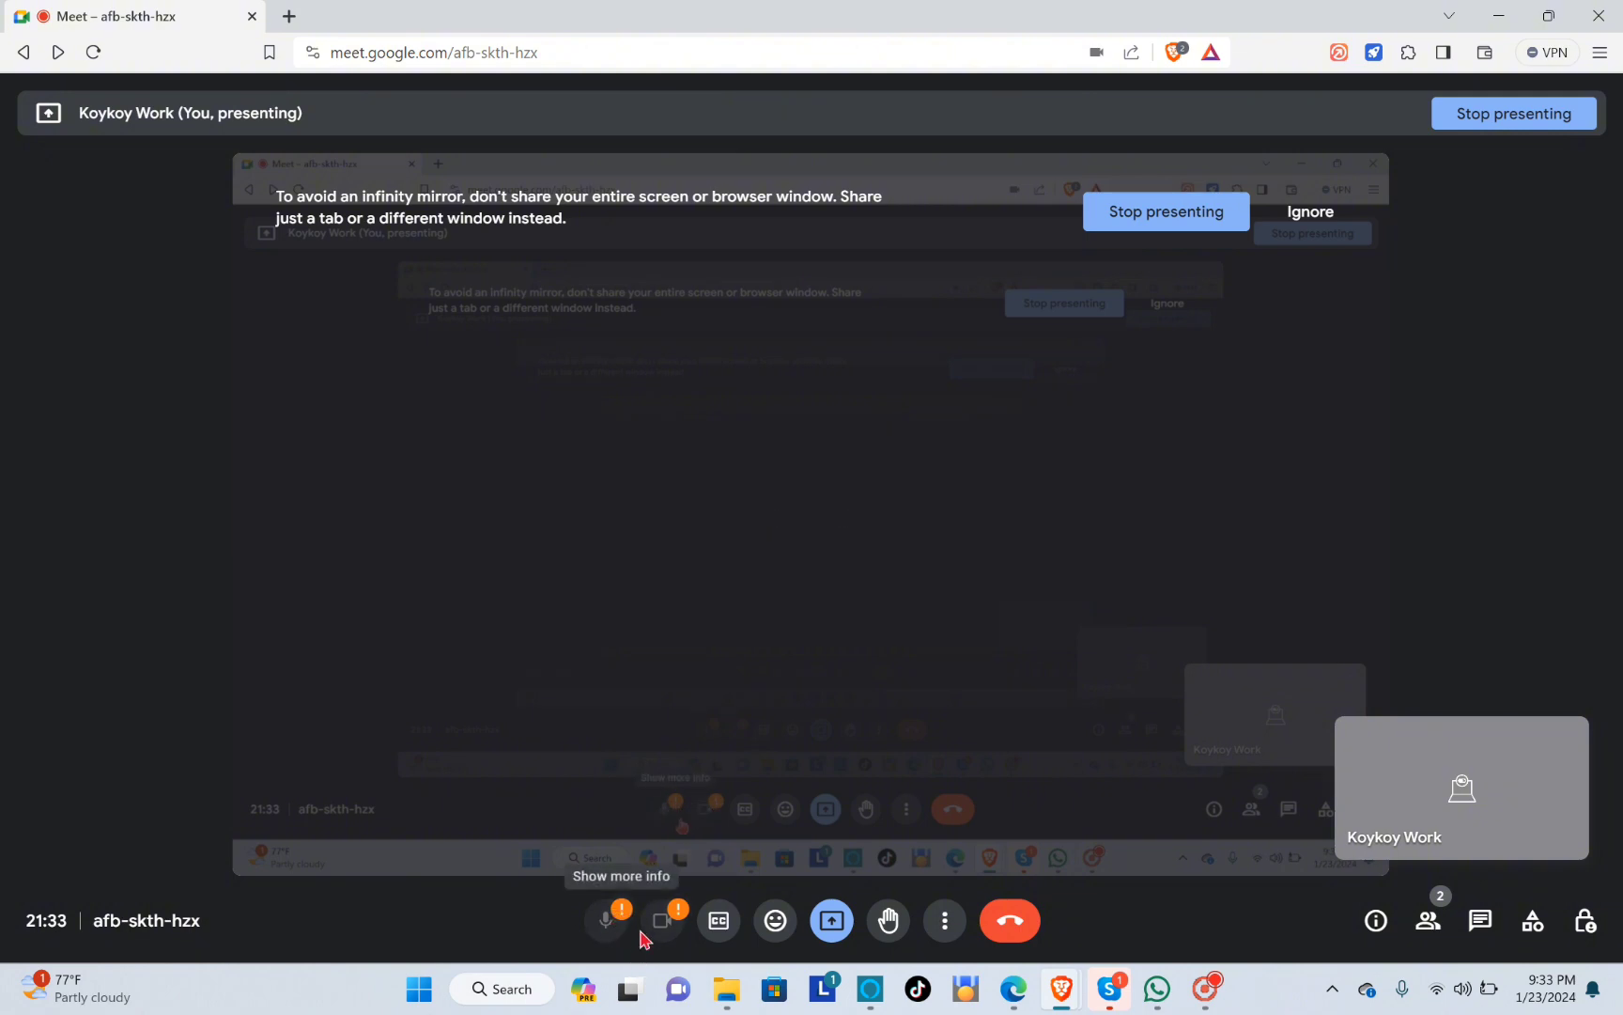
click(605, 919)
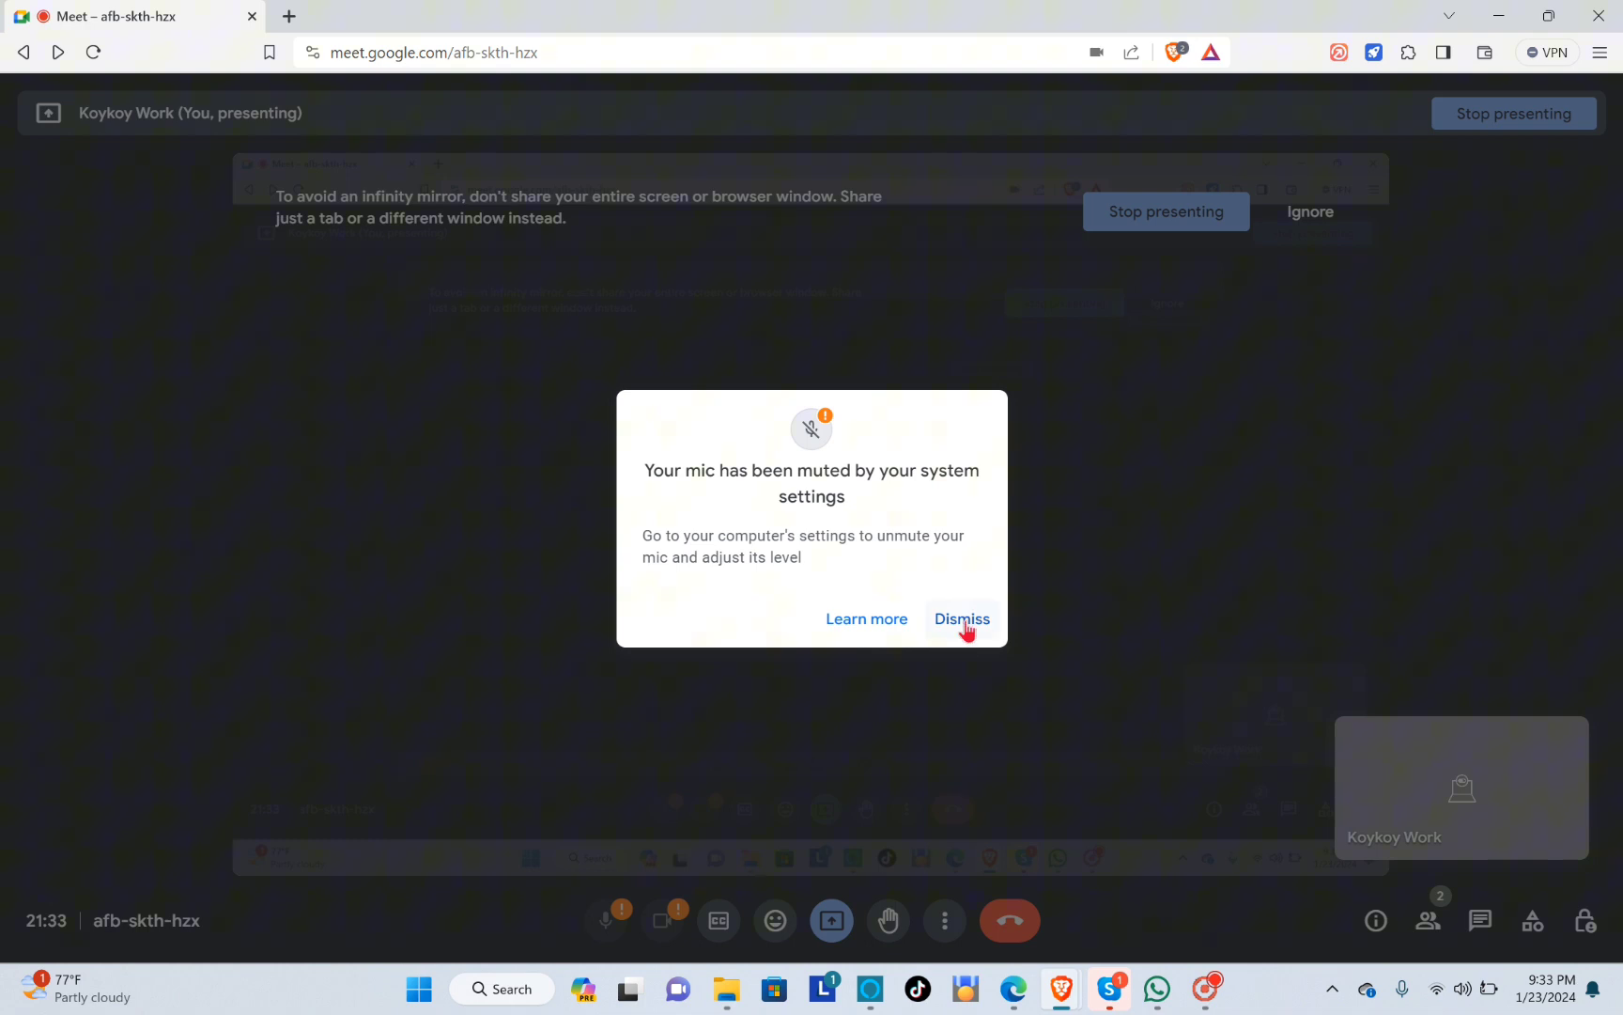
click(960, 618)
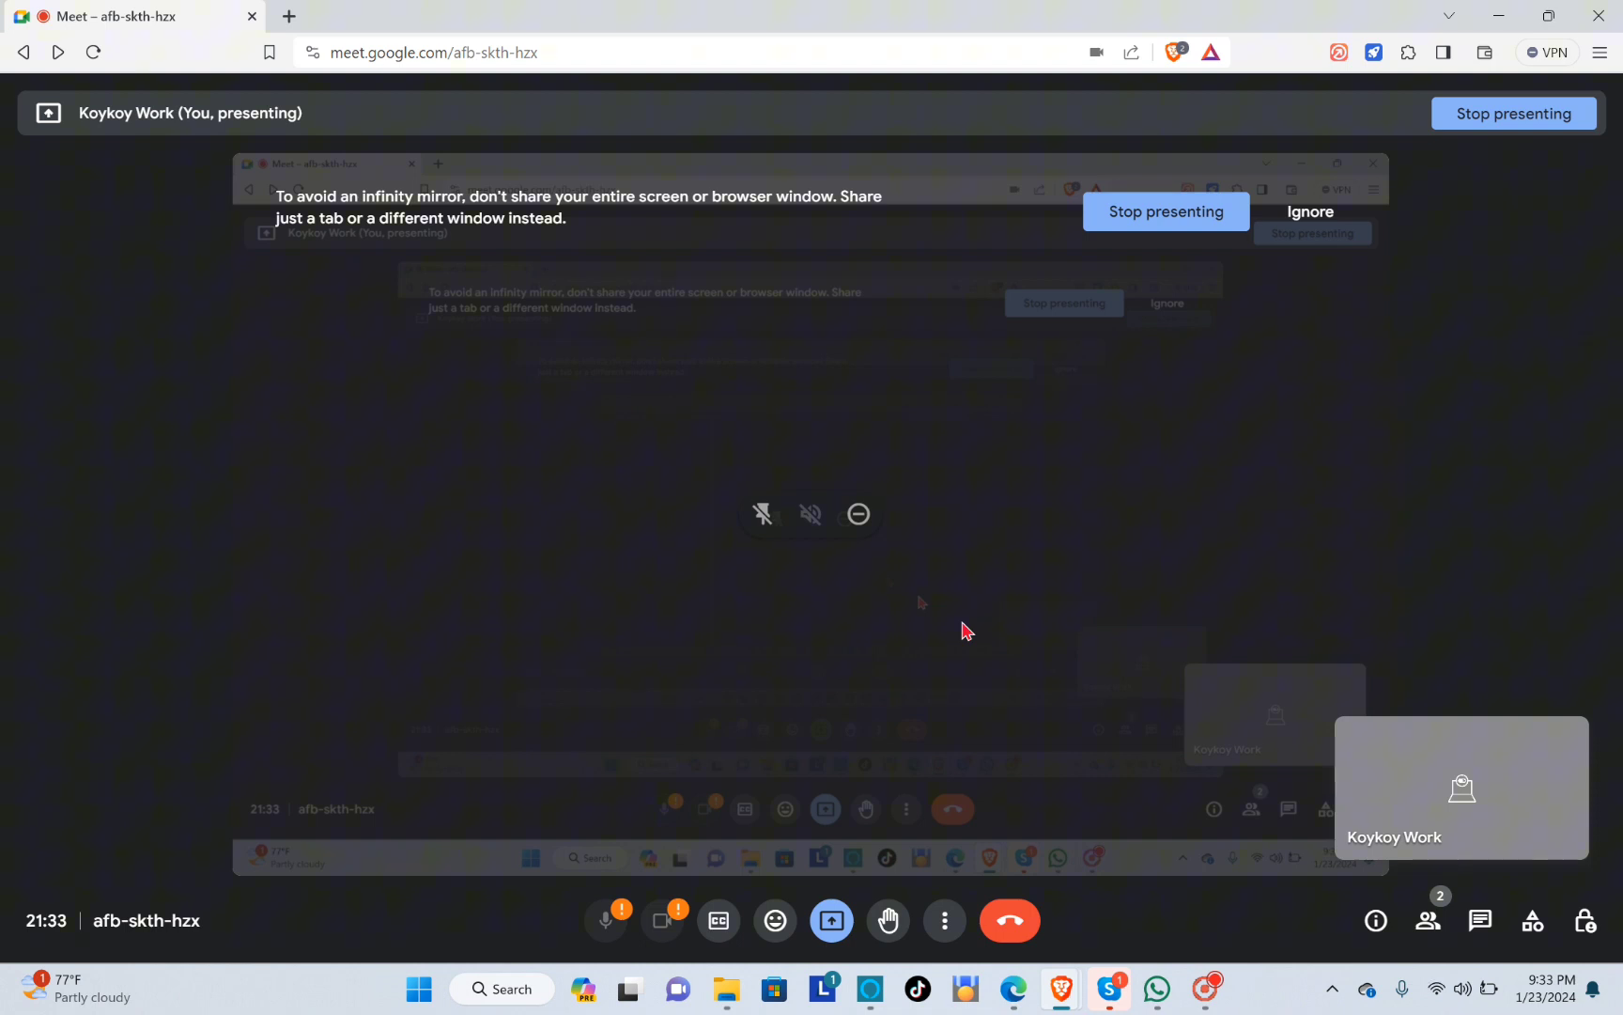
Set the microphone to the system-default Microphone Array (Realtek(R) Audio) and close settings
click(943, 921)
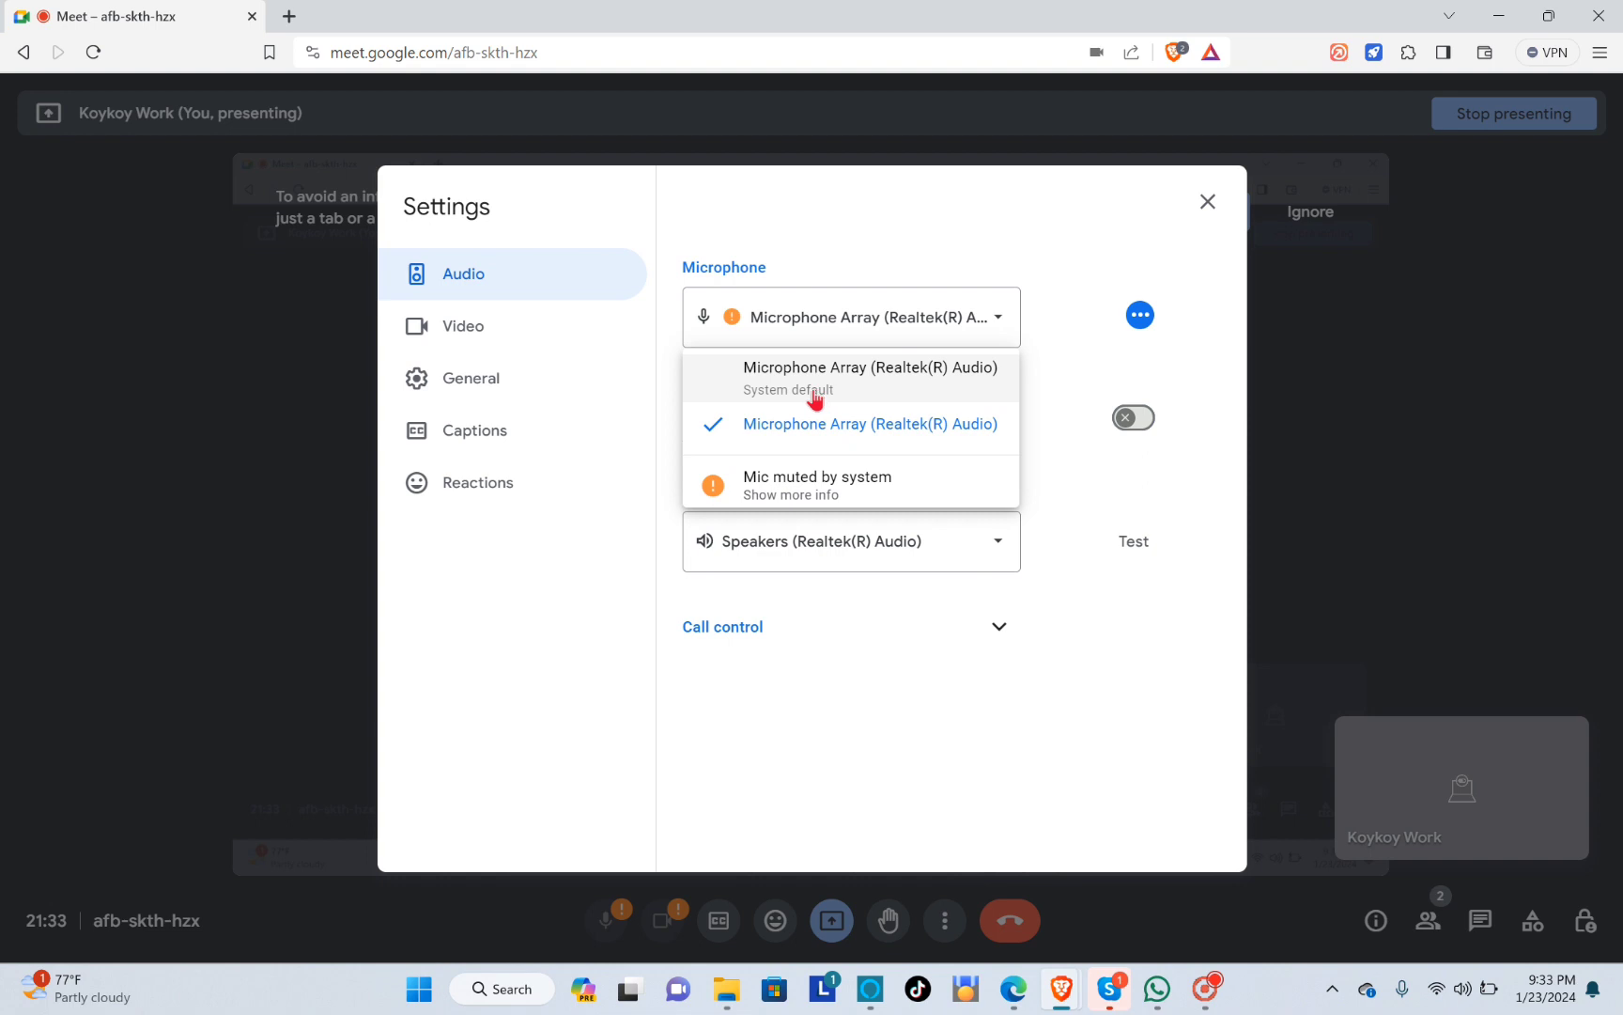
mouse_move(818, 460)
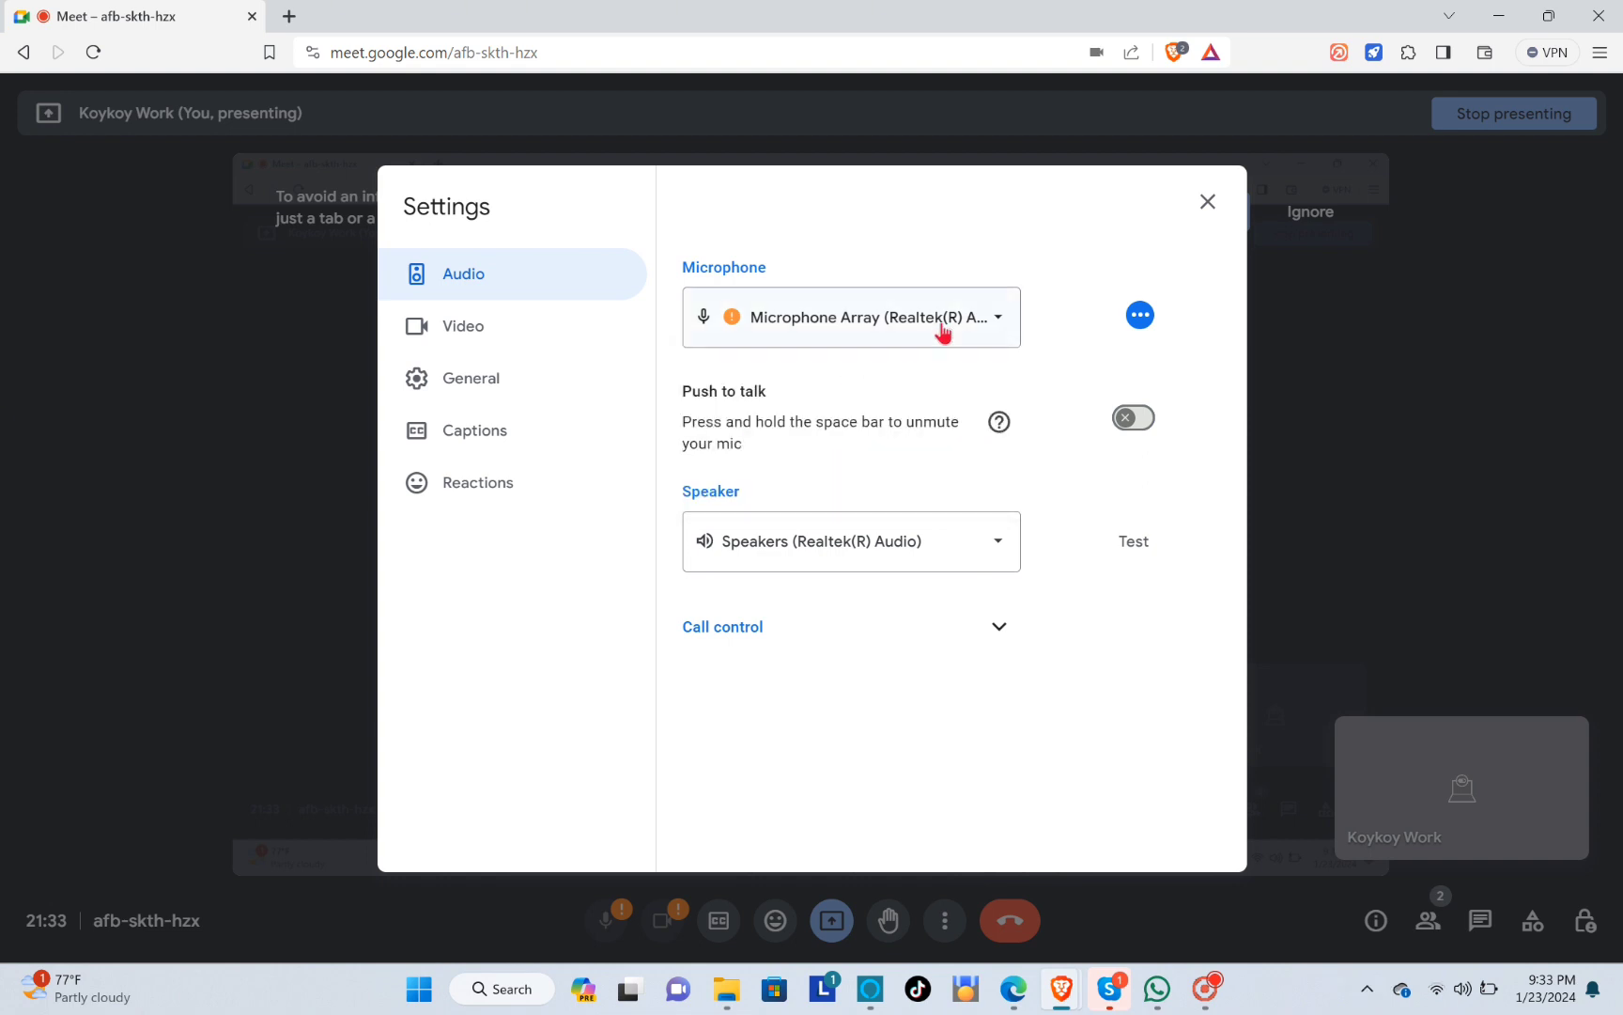
mouse_move(909, 519)
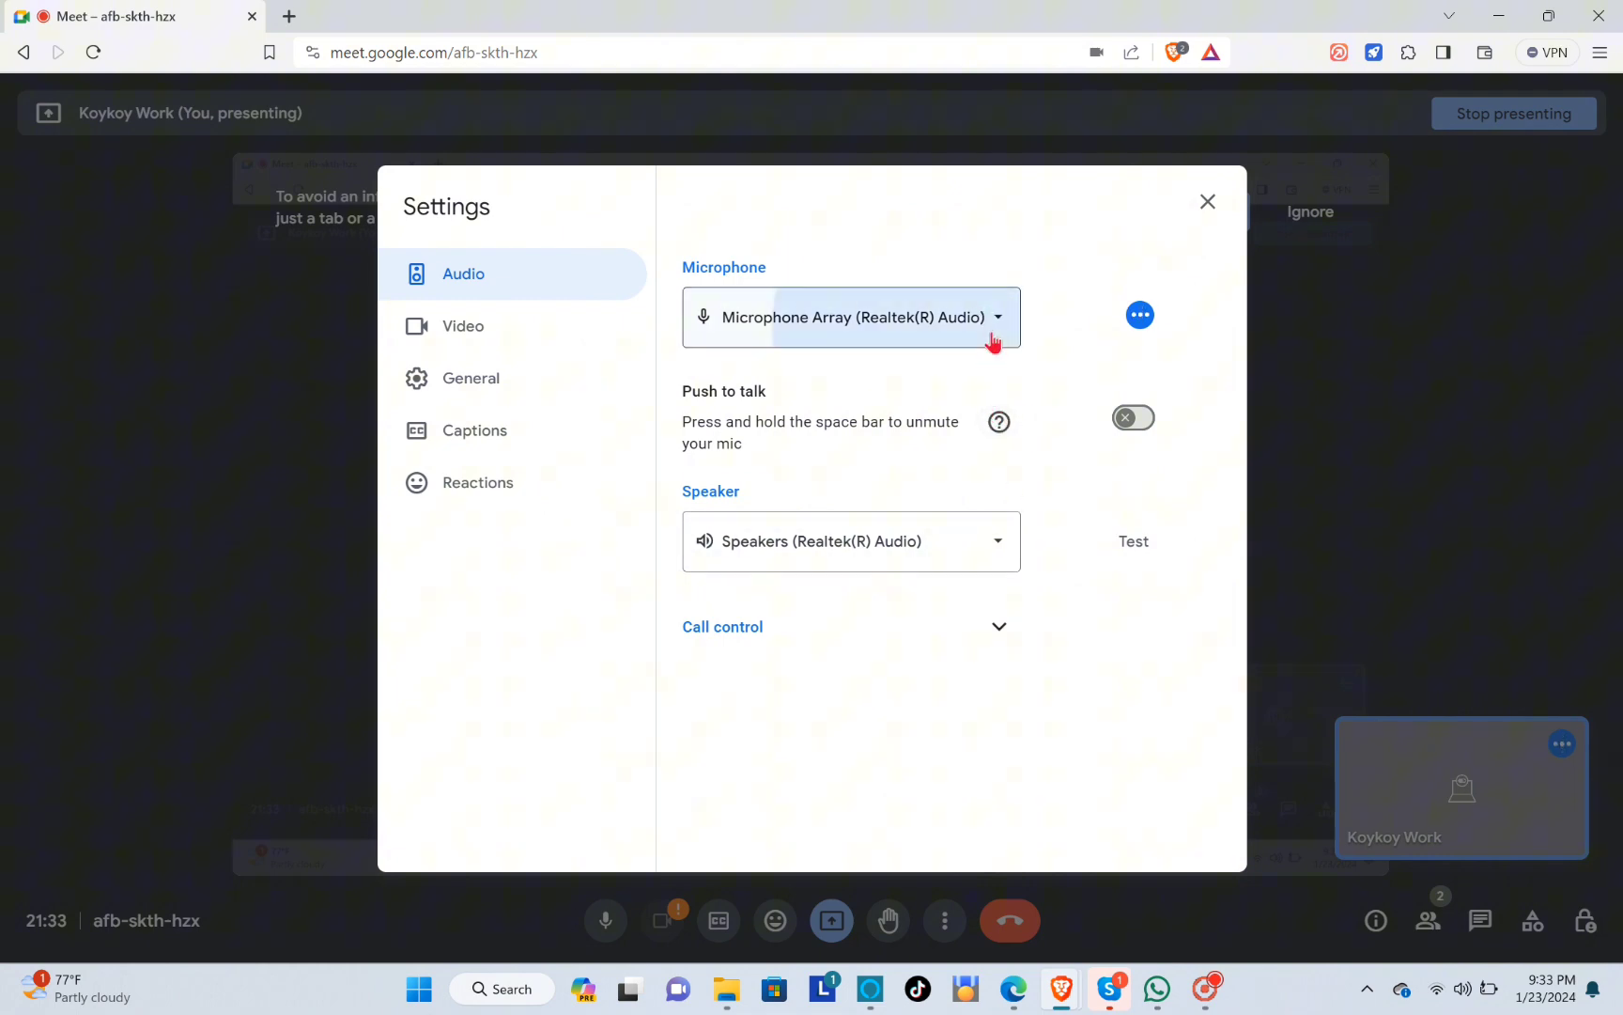
mouse_move(943, 381)
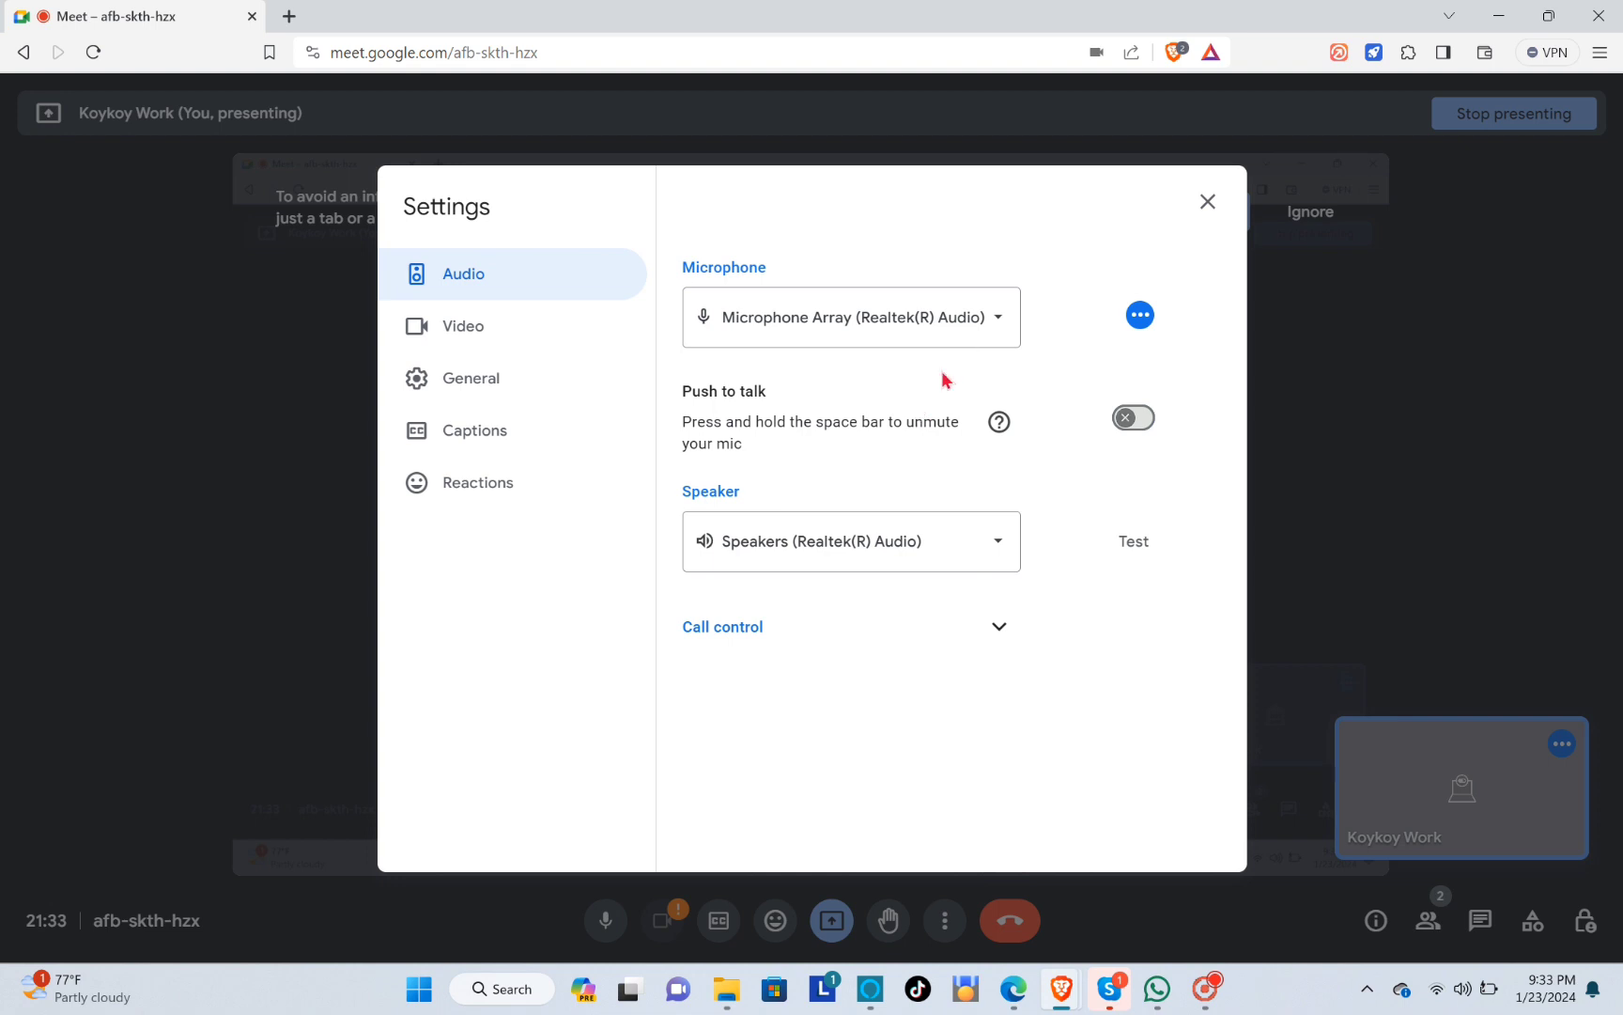
mouse_move(1010, 502)
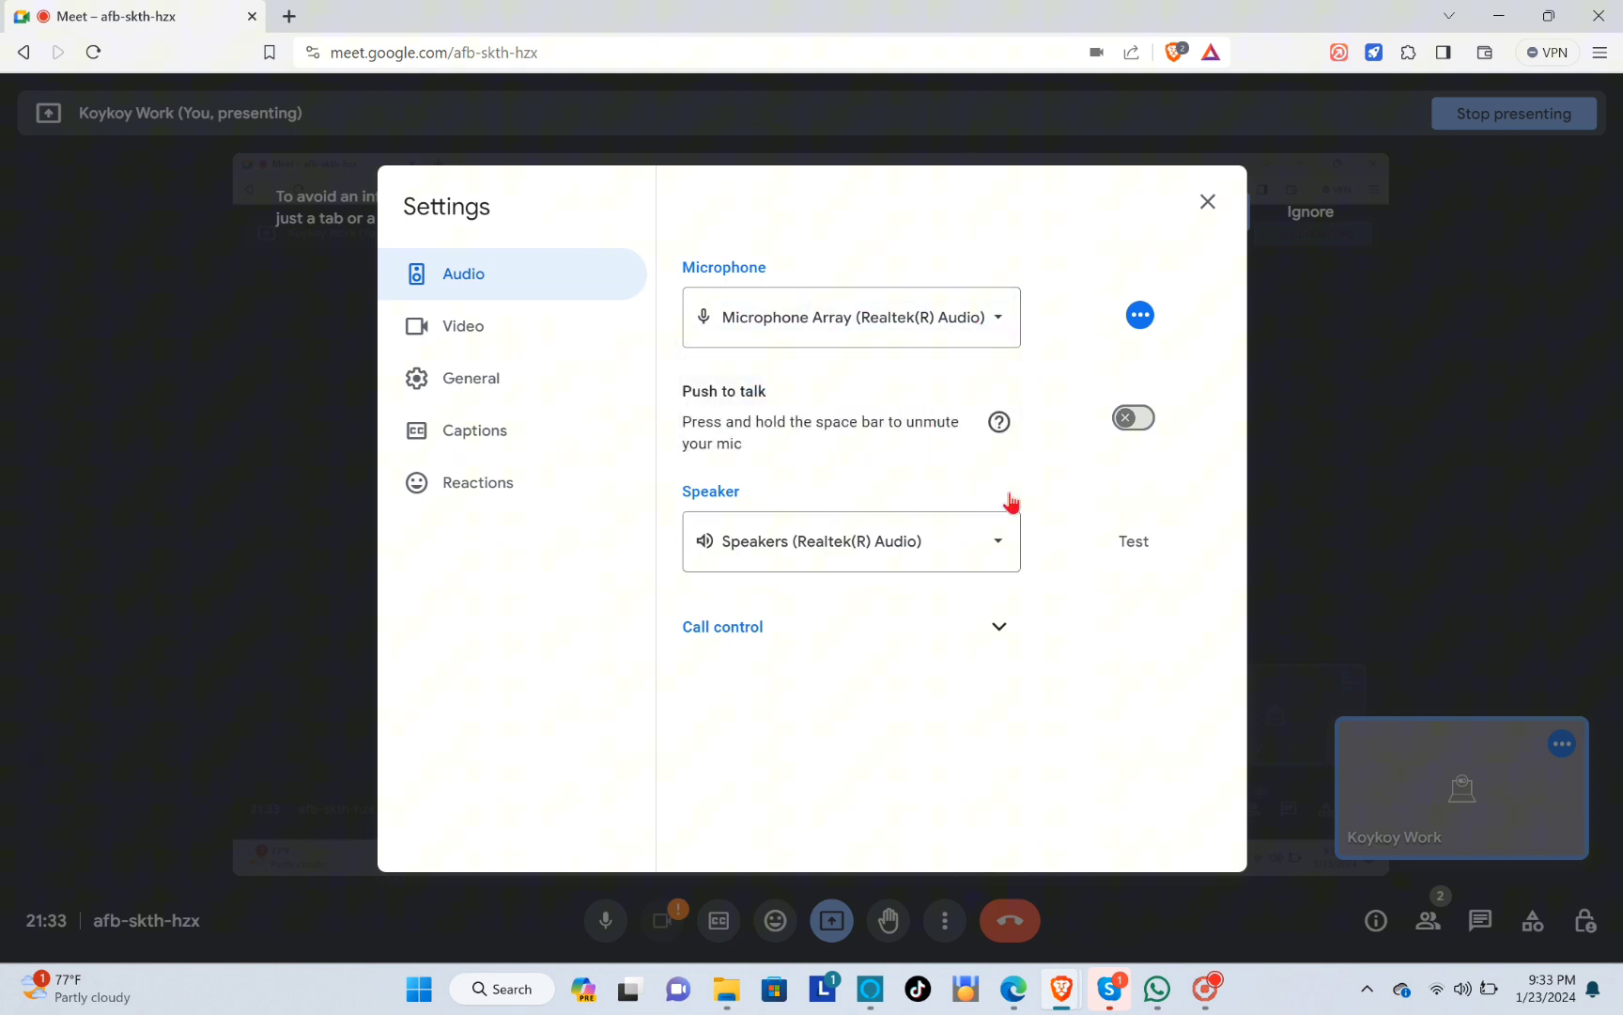
mouse_move(1206, 201)
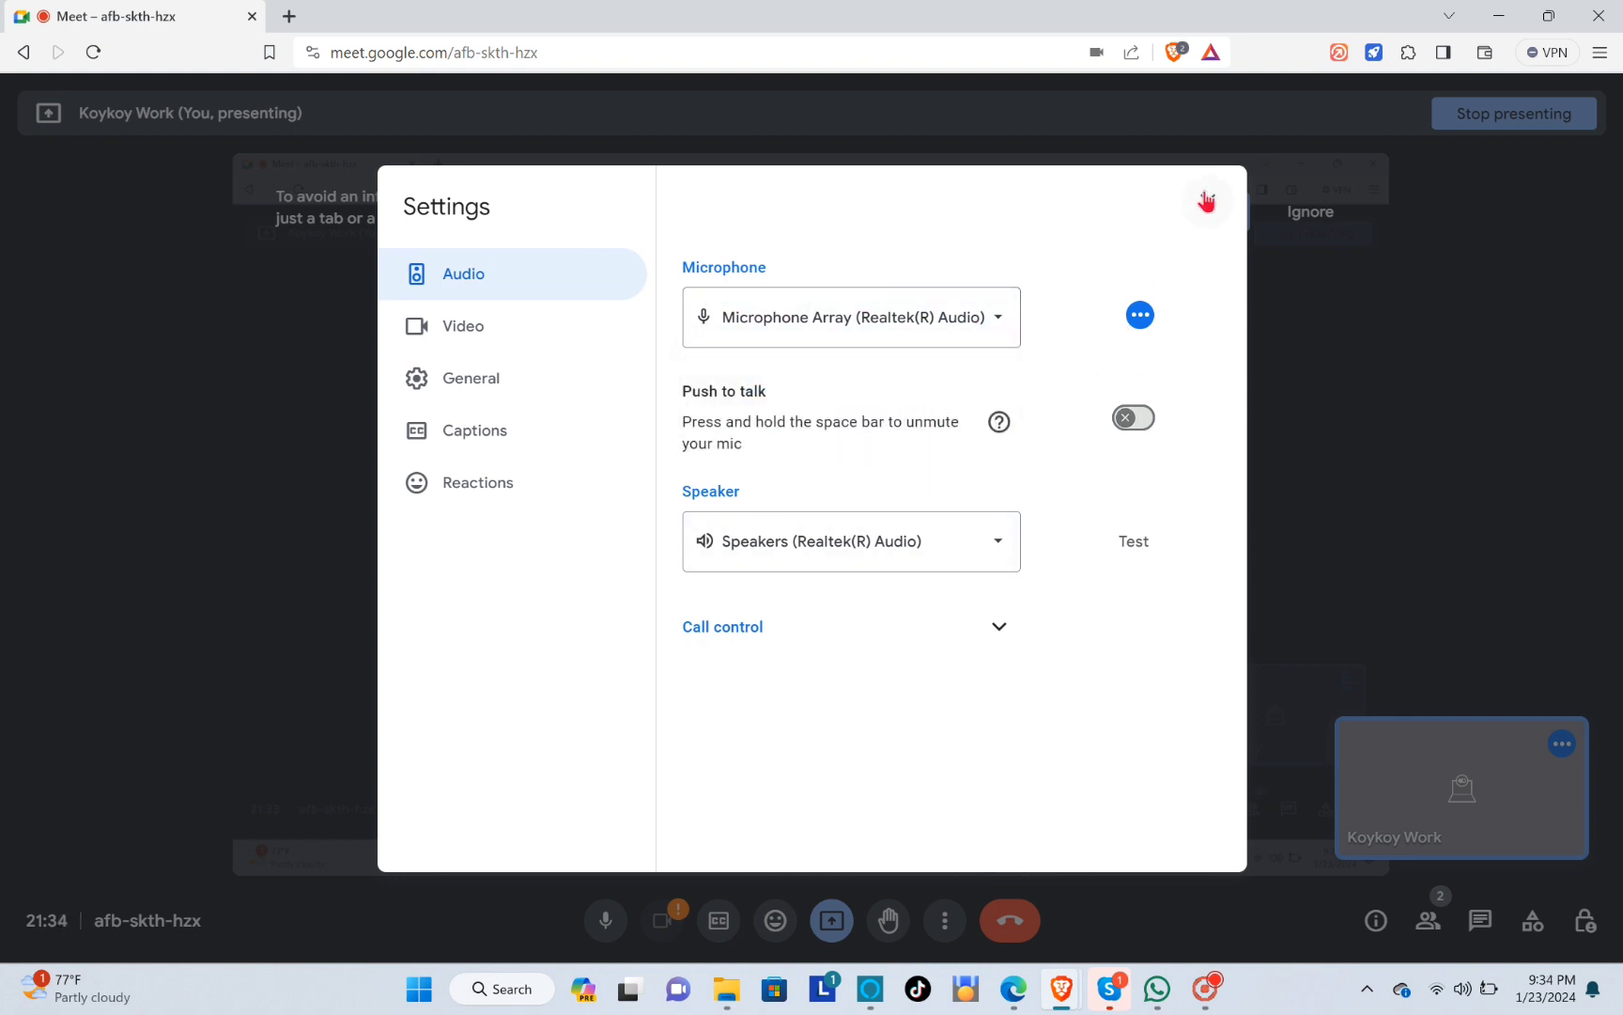
click(1205, 201)
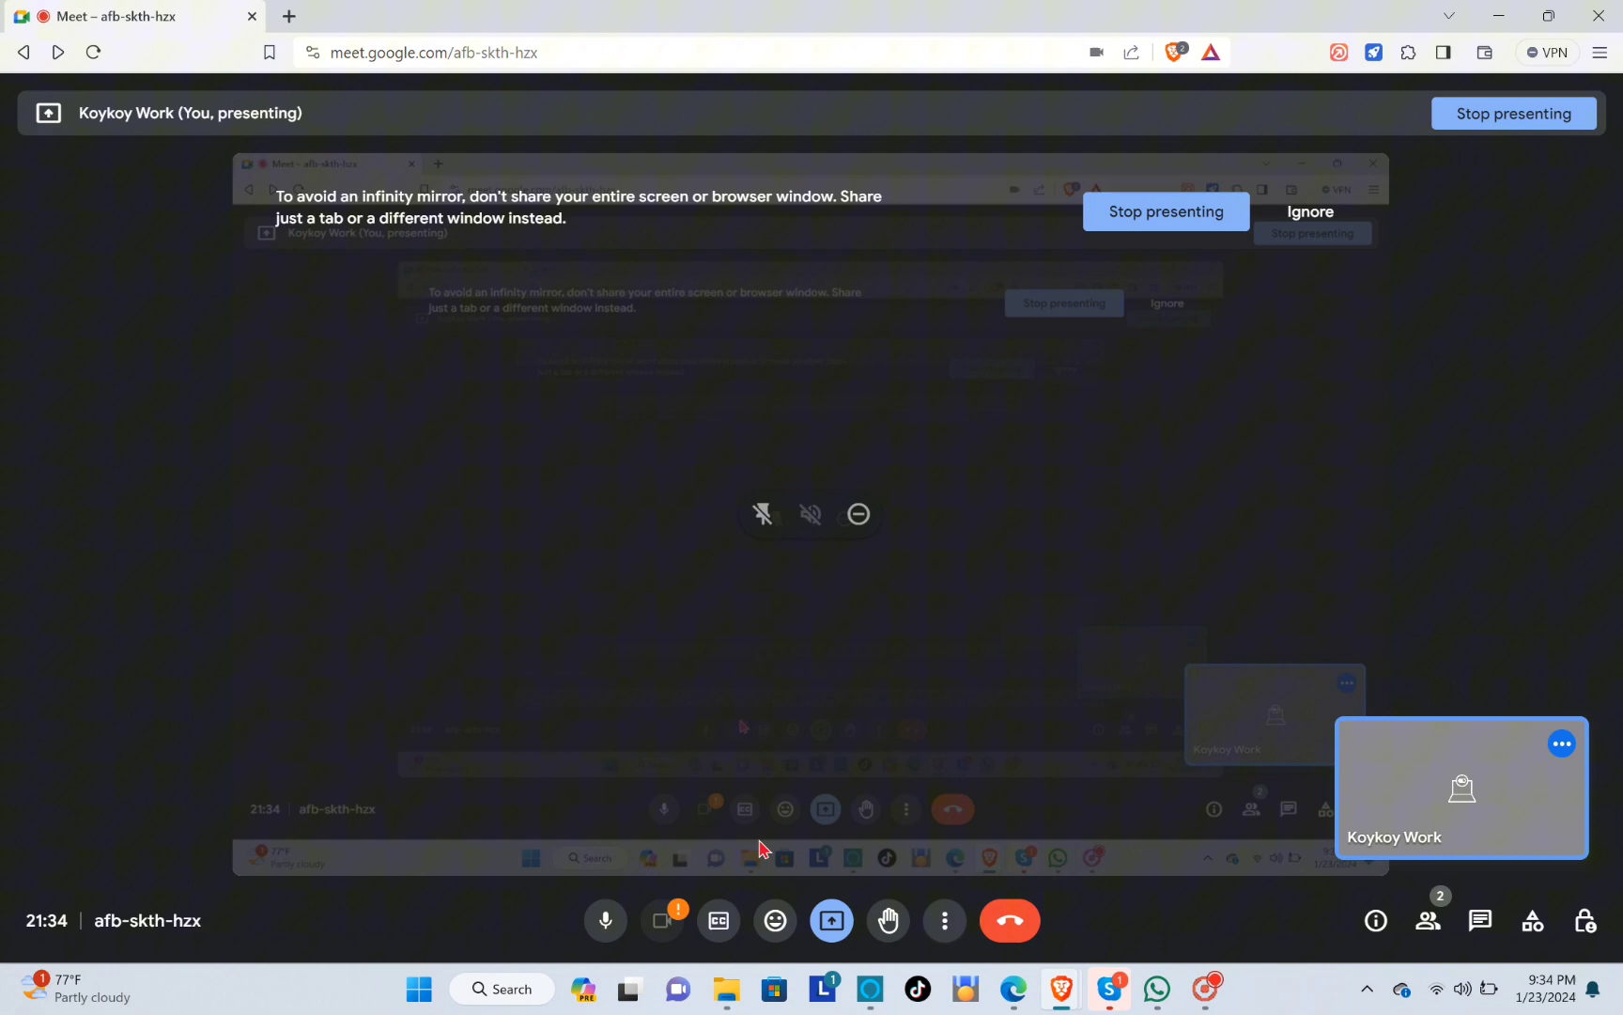
mouse_move(1214, 312)
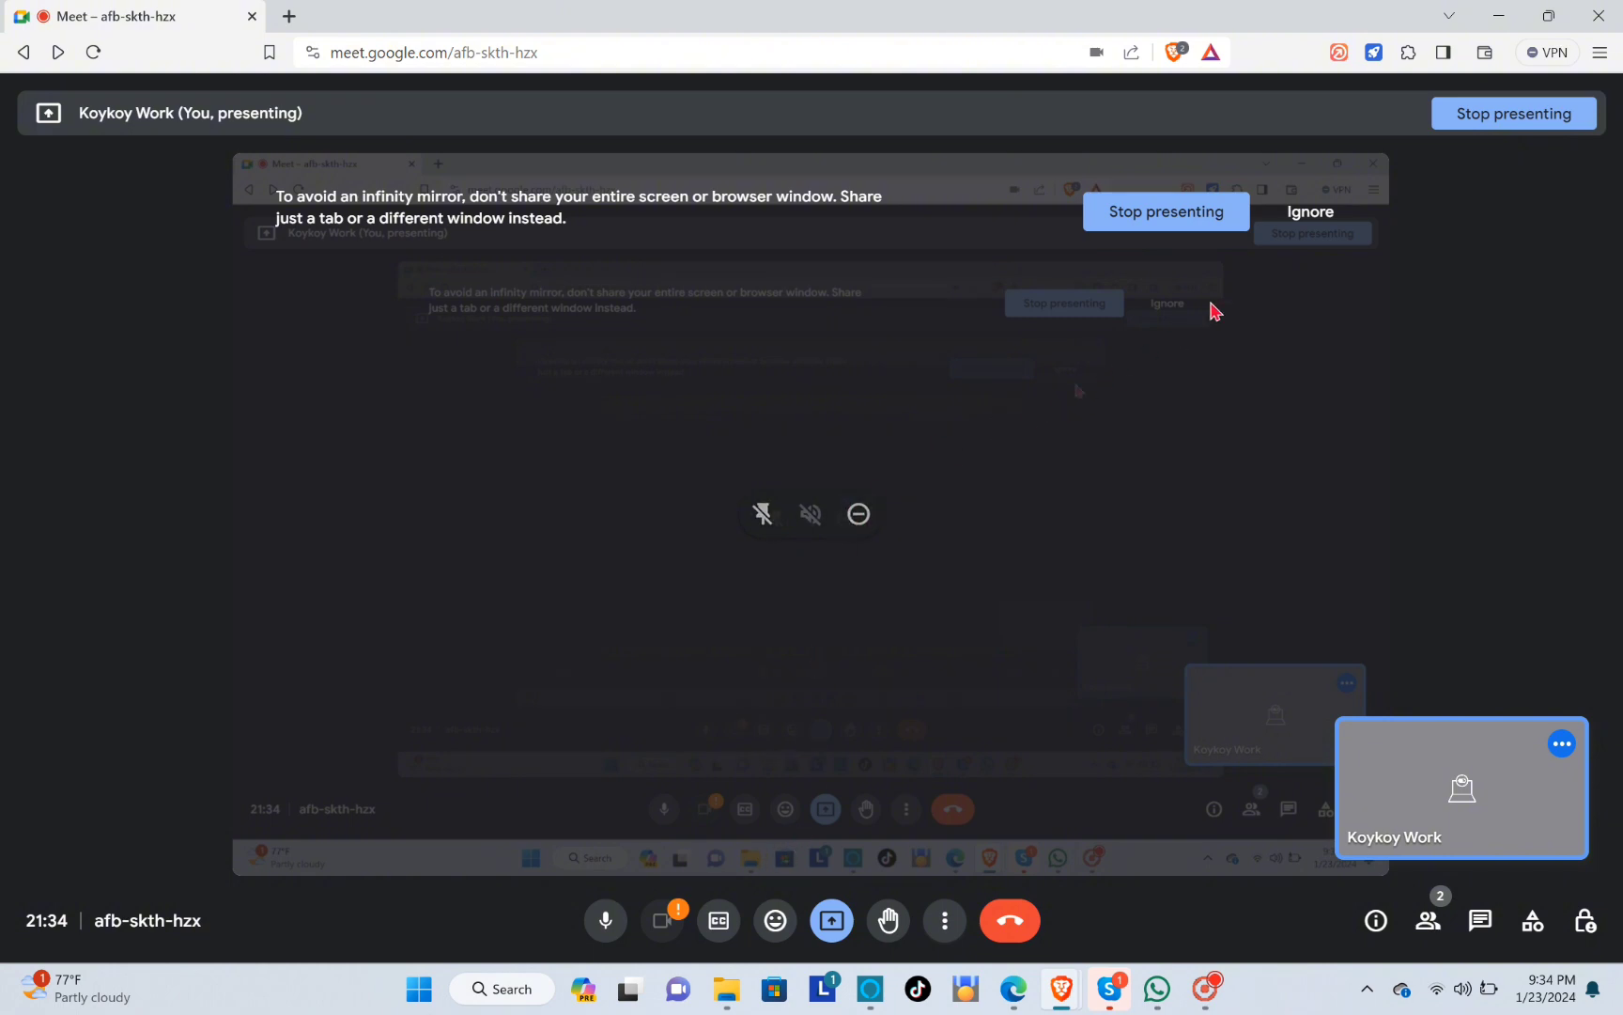